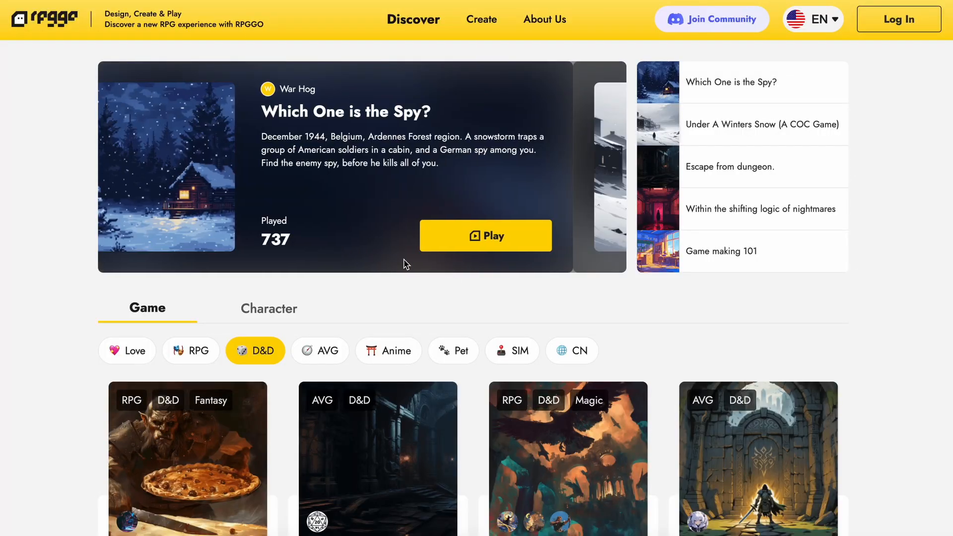
Cycle through the featured game carousel slides in the lobby.
left_click(761, 124)
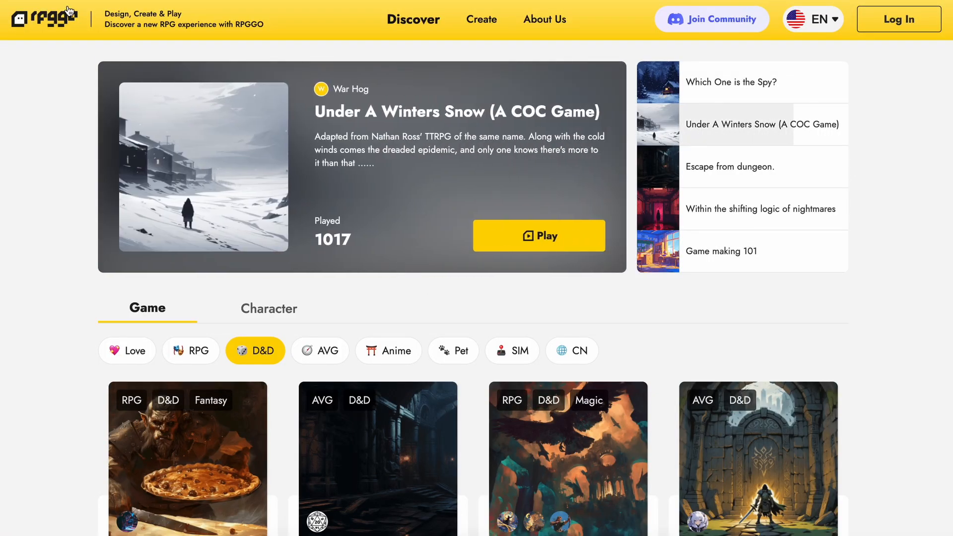
left_click(729, 167)
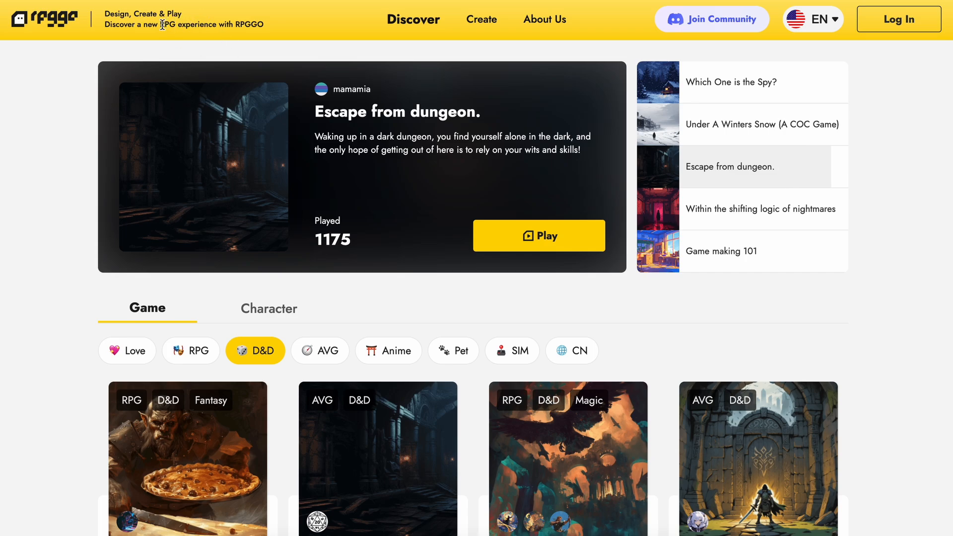
scroll("down", 3)
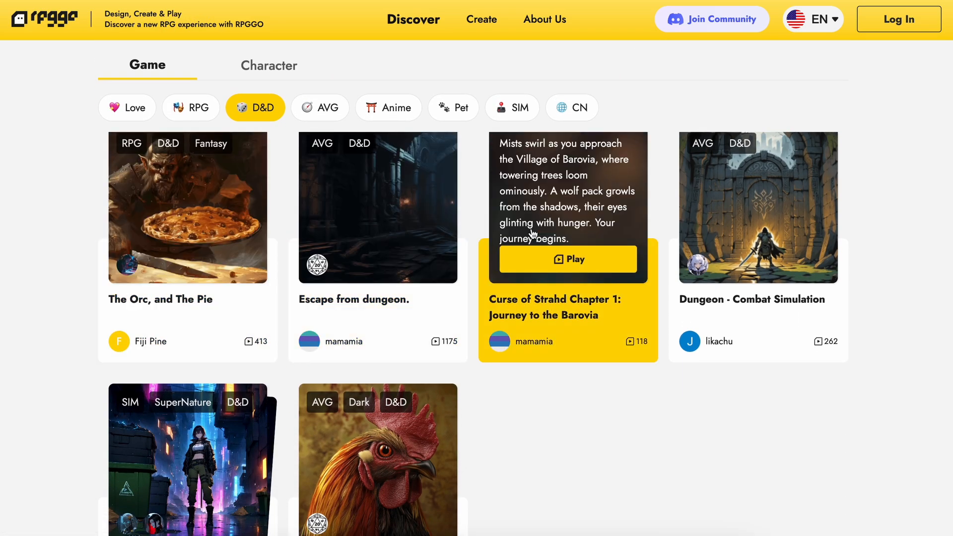
scroll("down", 3)
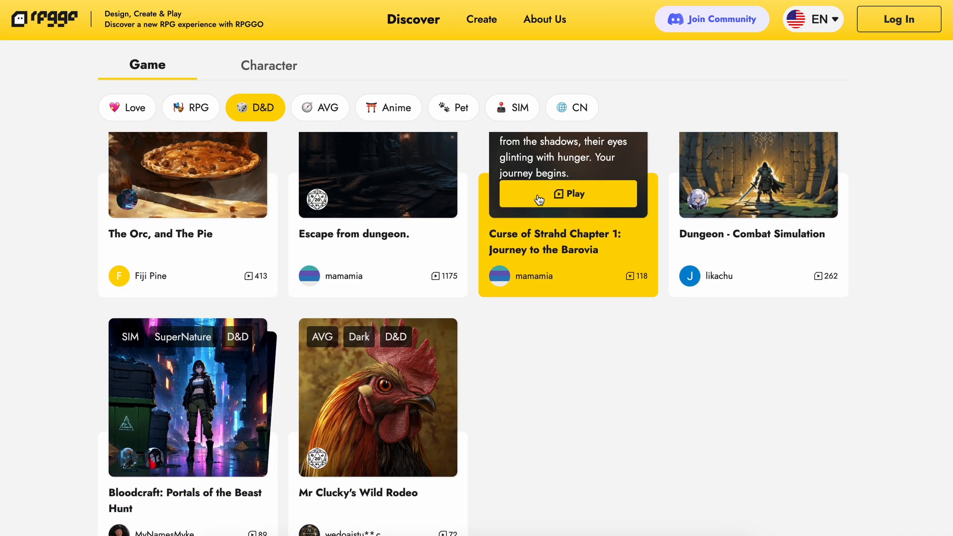
scroll("down", 3)
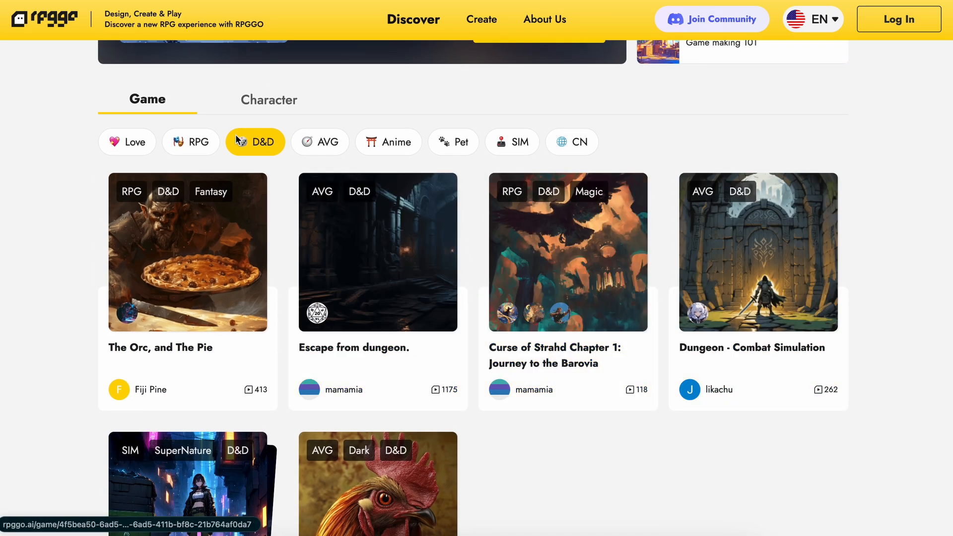
mouse_move(320, 141)
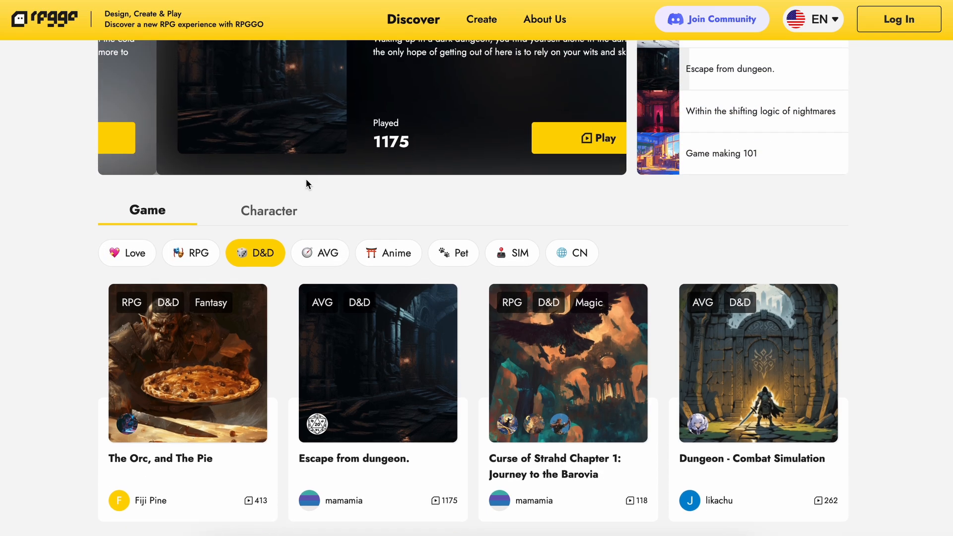
scroll("up", 3)
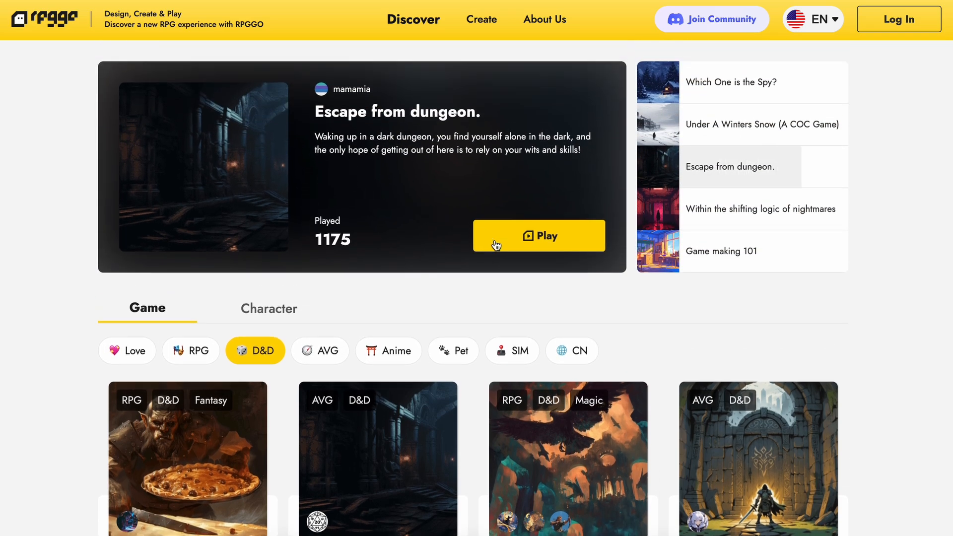
left_click(762, 209)
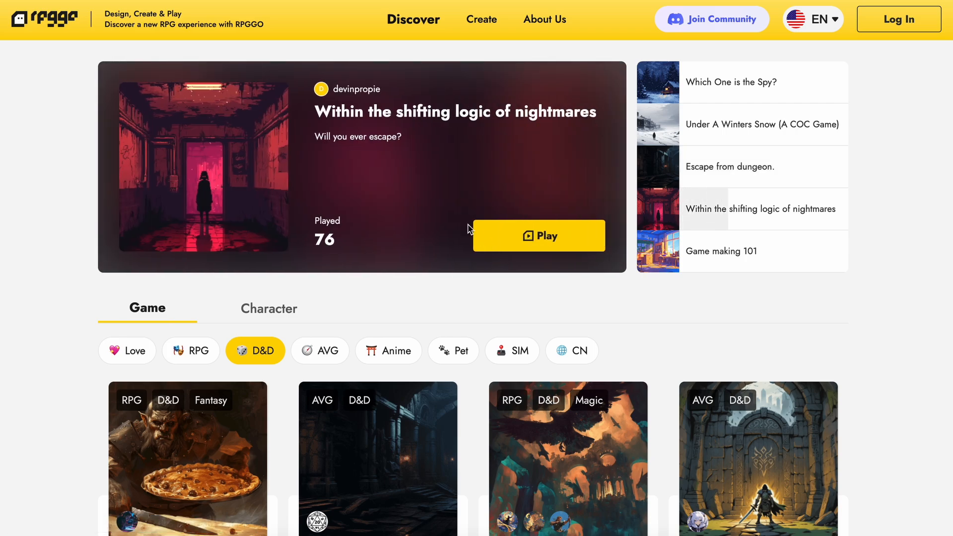
mouse_move(506, 308)
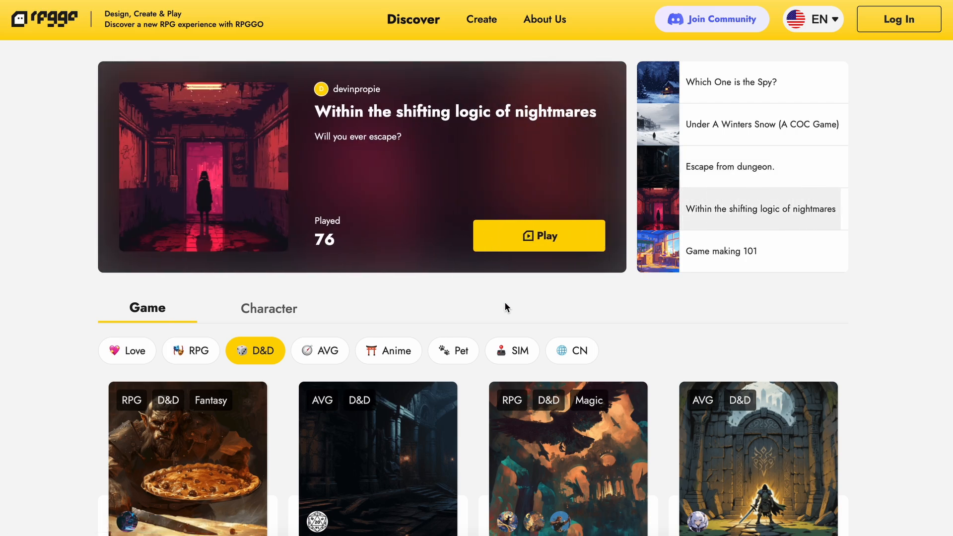
left_click(721, 252)
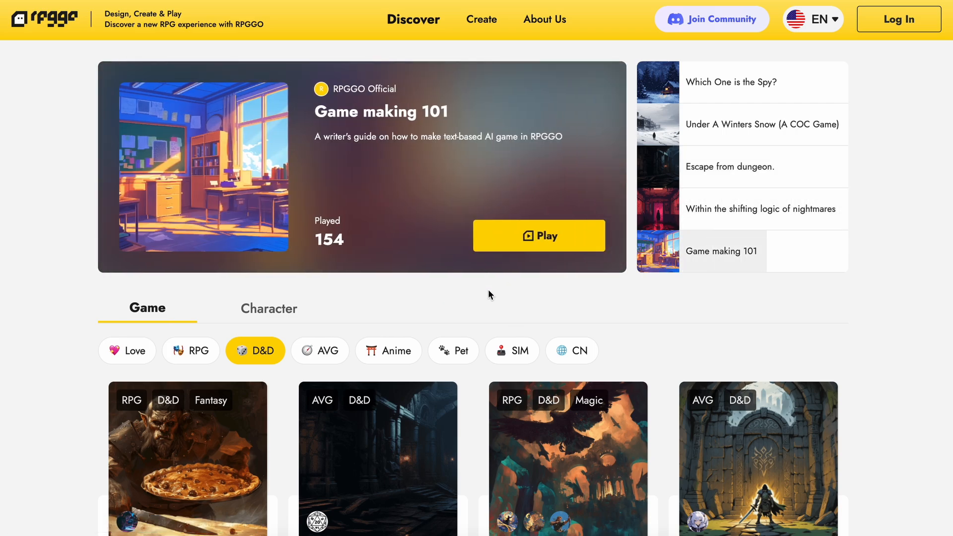
left_click(731, 82)
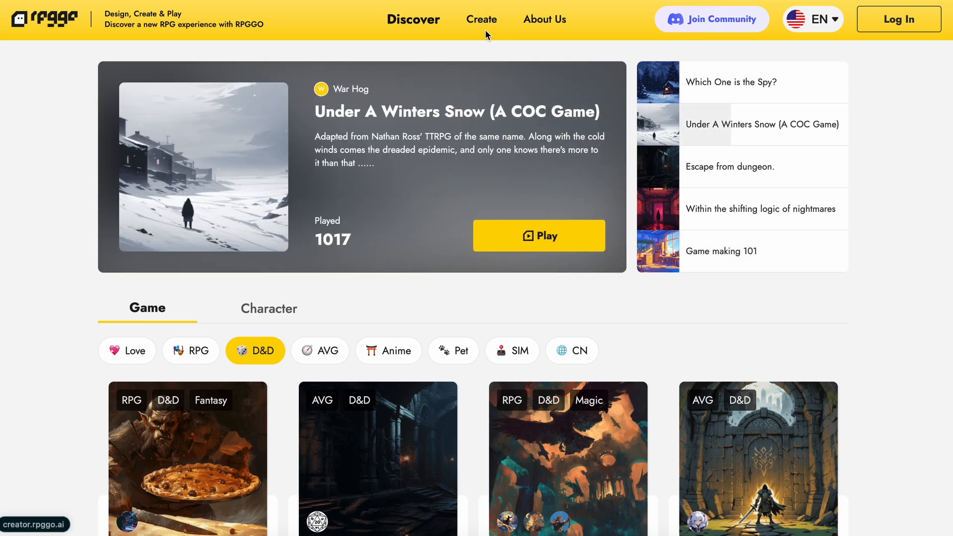
mouse_move(466, 28)
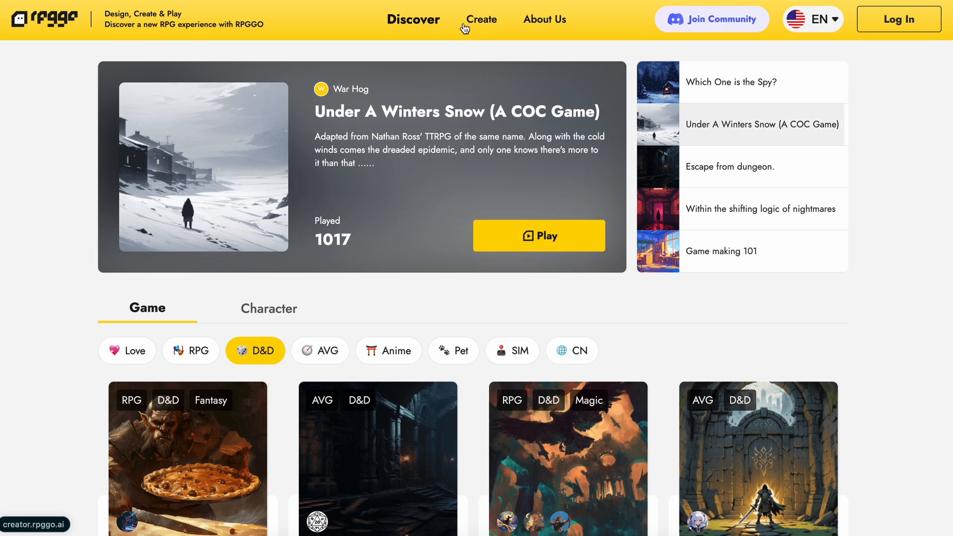
left_click(729, 167)
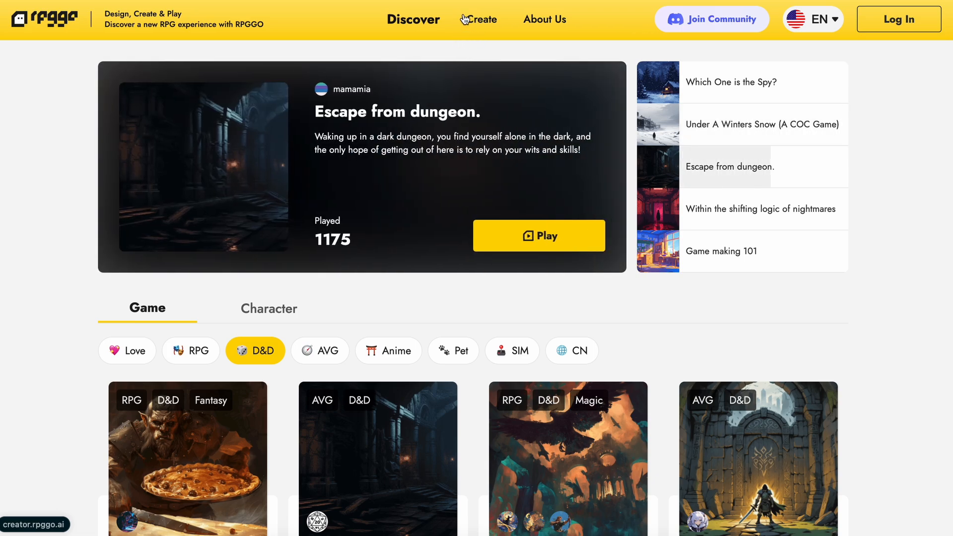
left_click(760, 209)
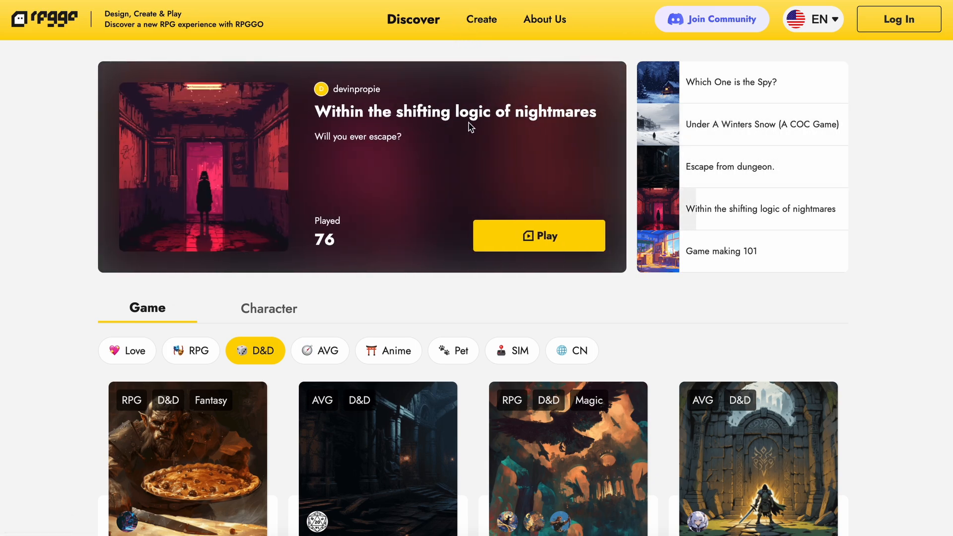
mouse_move(509, 143)
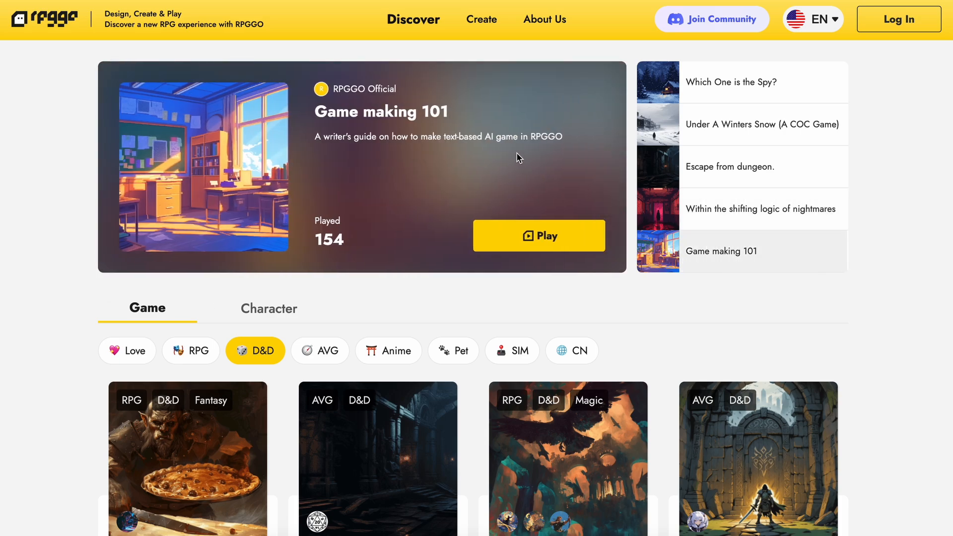
left_click(731, 82)
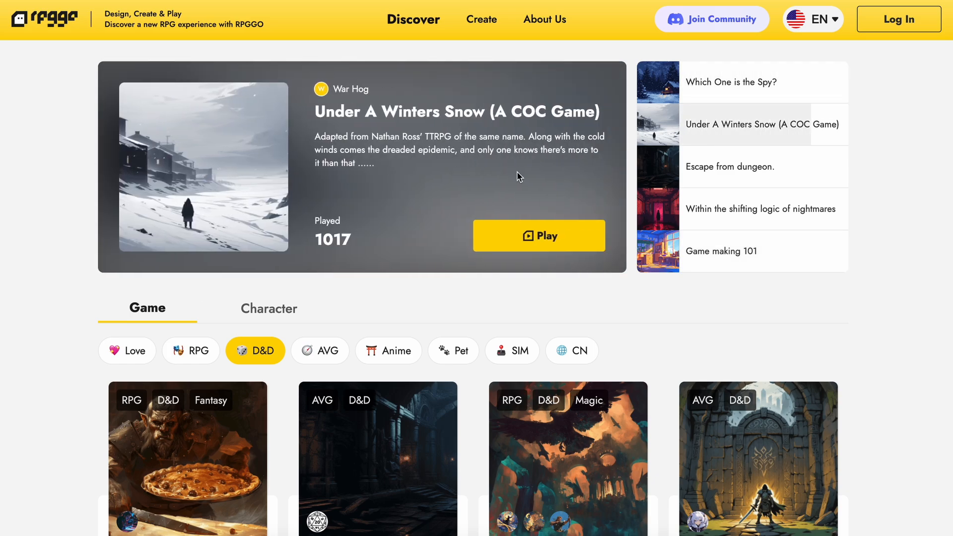
left_click(731, 167)
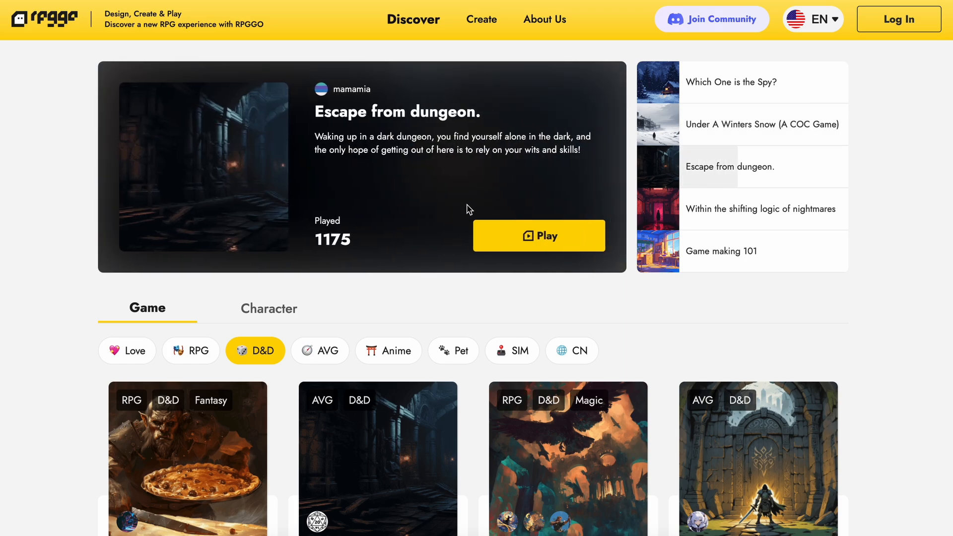
mouse_move(471, 264)
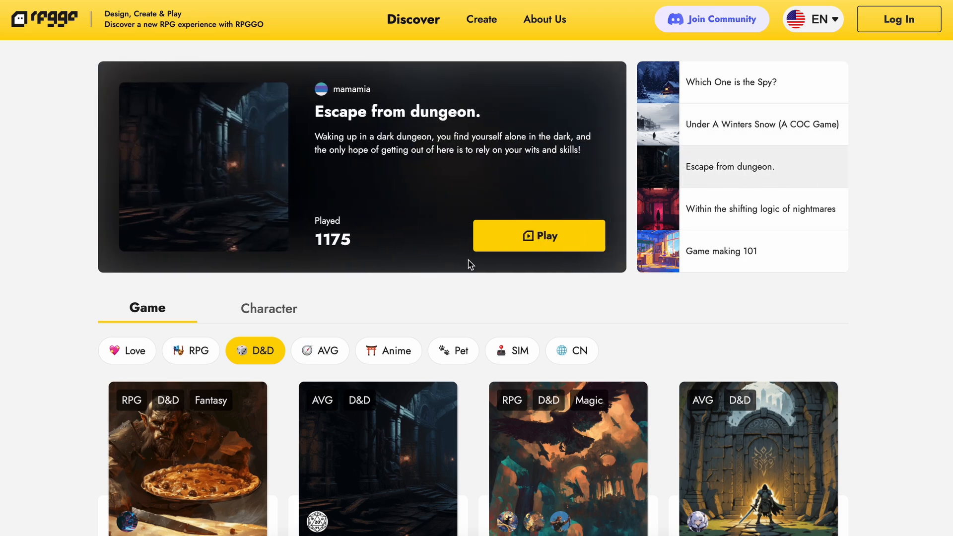
left_click(762, 209)
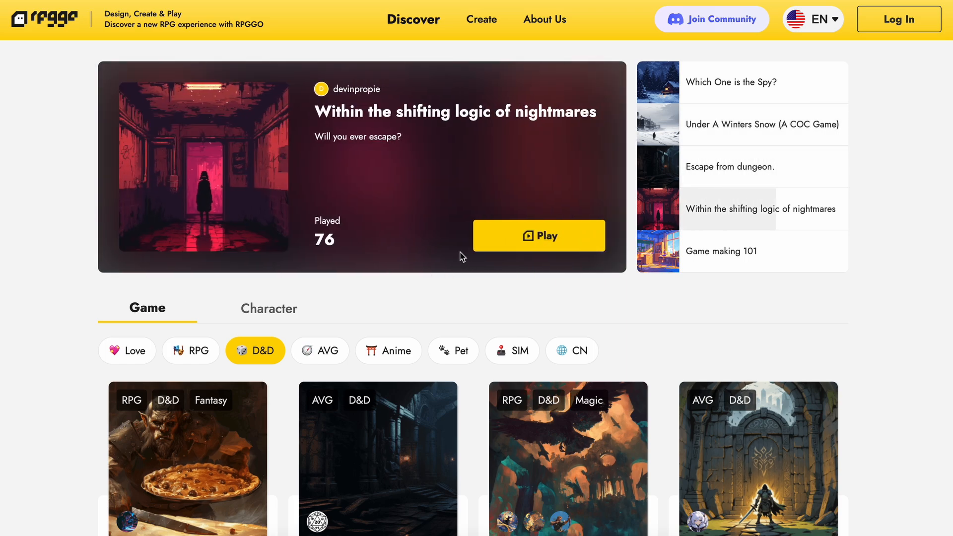
left_click(721, 252)
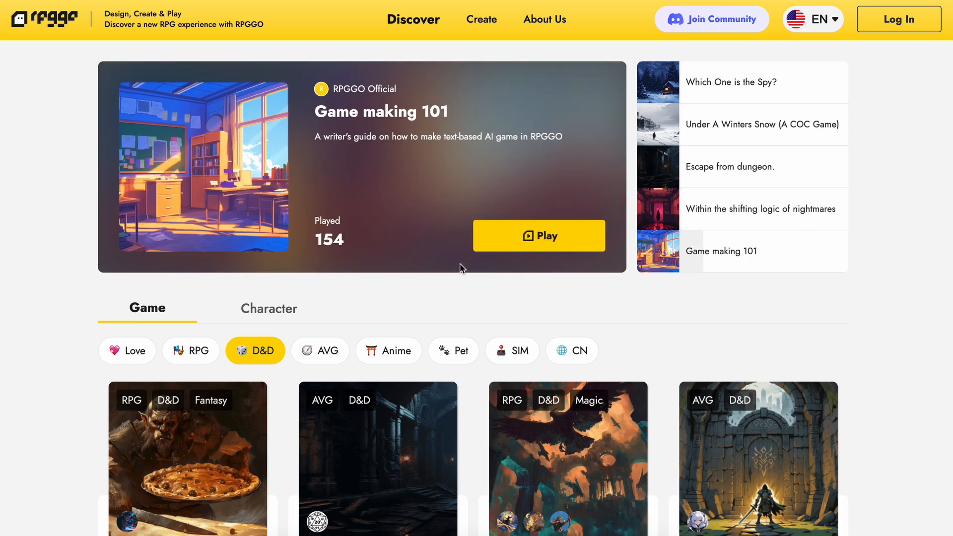
Scroll down to the D&D cards and open Escape from dungeon.
scroll("down", 3)
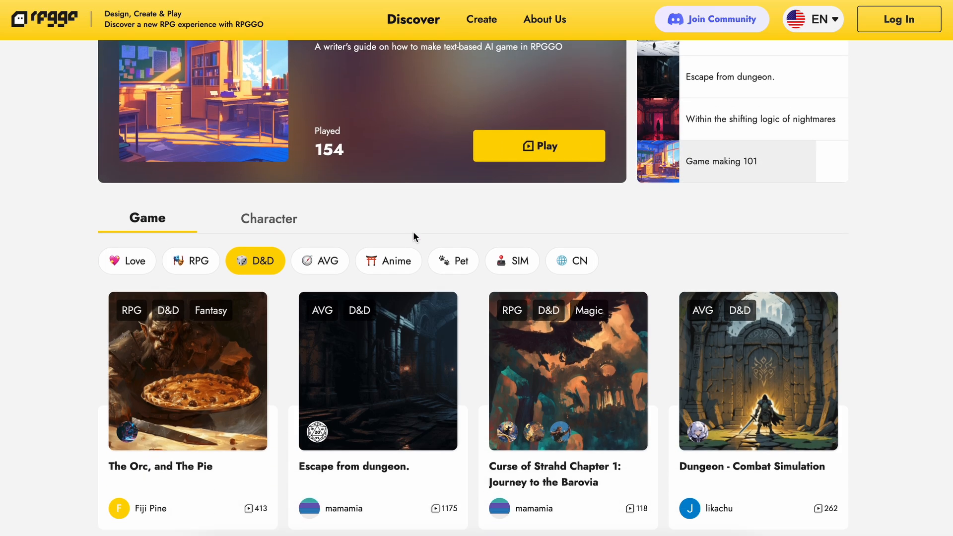
scroll("down", 3)
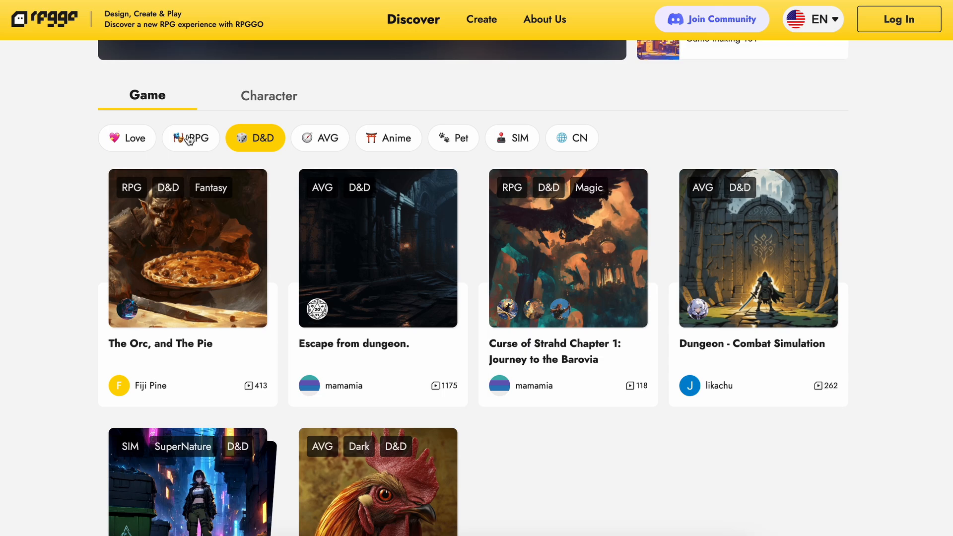
mouse_move(188, 248)
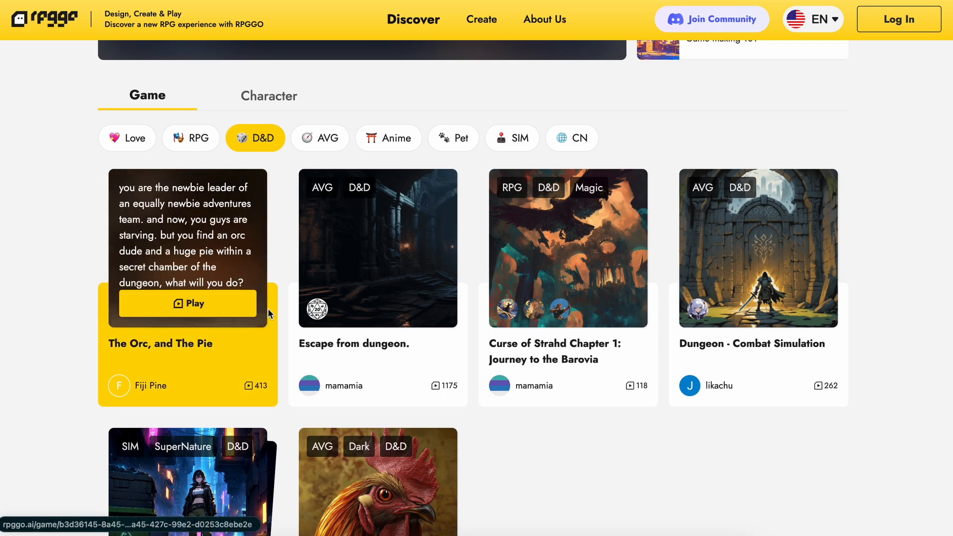
left_click(377, 249)
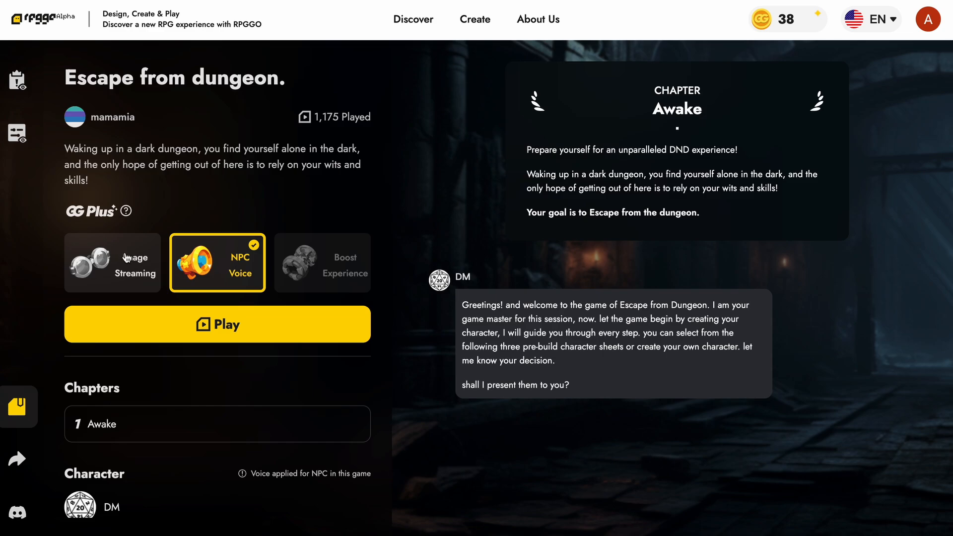
Start the Escape from dungeon session and send 'hi' to the DM.
left_click(217, 324)
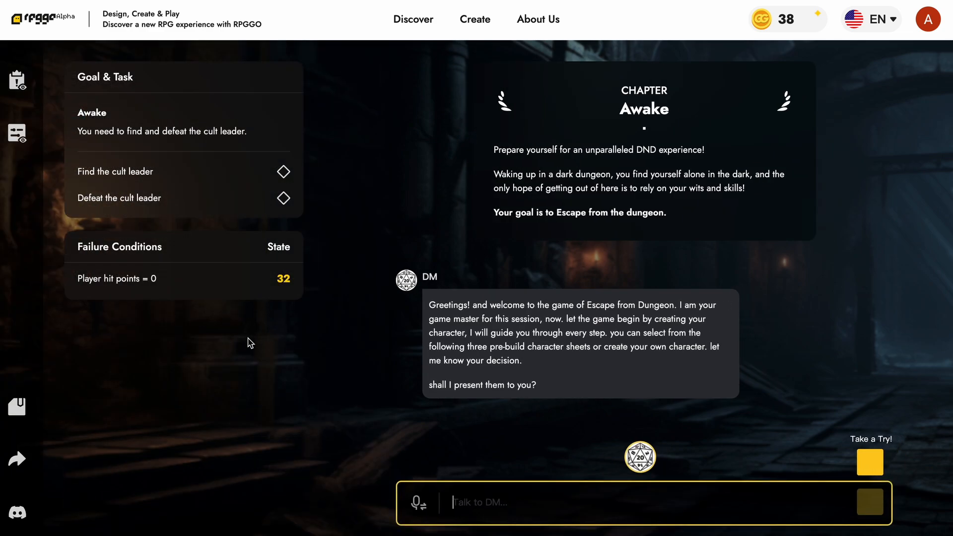
left_click(869, 502)
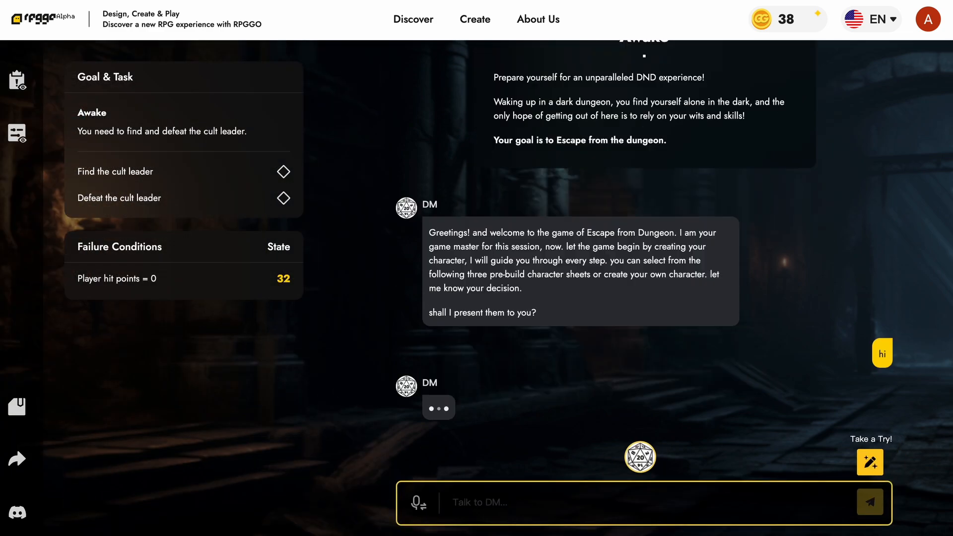
mouse_move(562, 401)
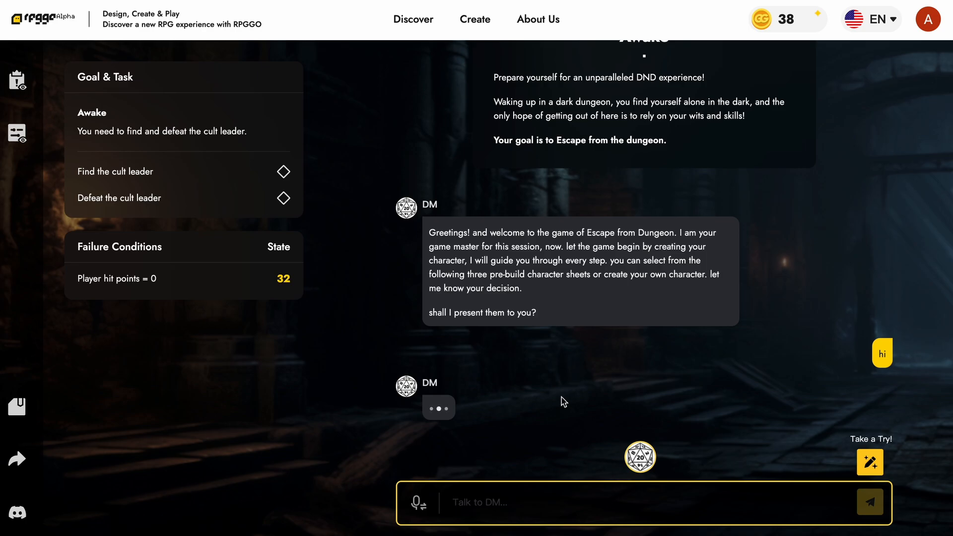
mouse_move(596, 462)
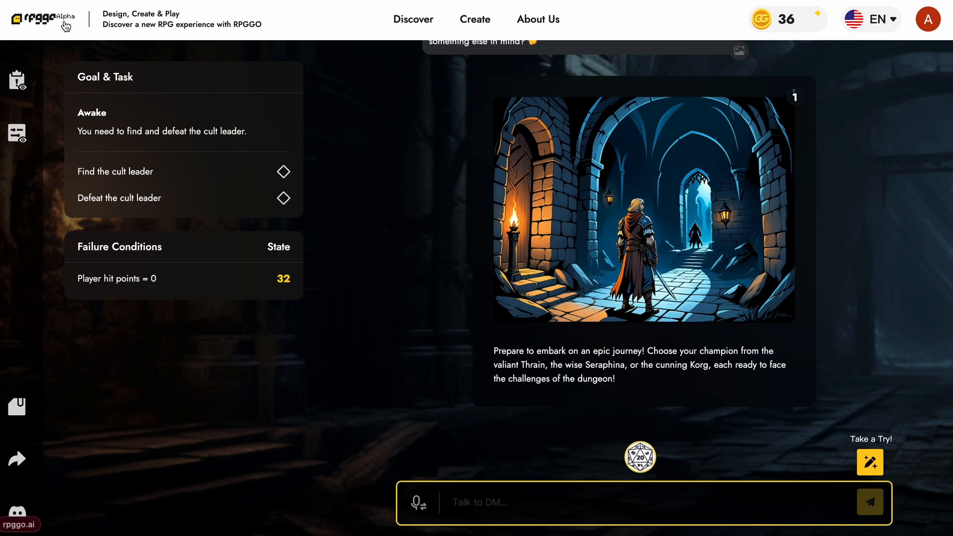
Return to the lobby, then go to the Create page's character templates and list.
left_click(412, 19)
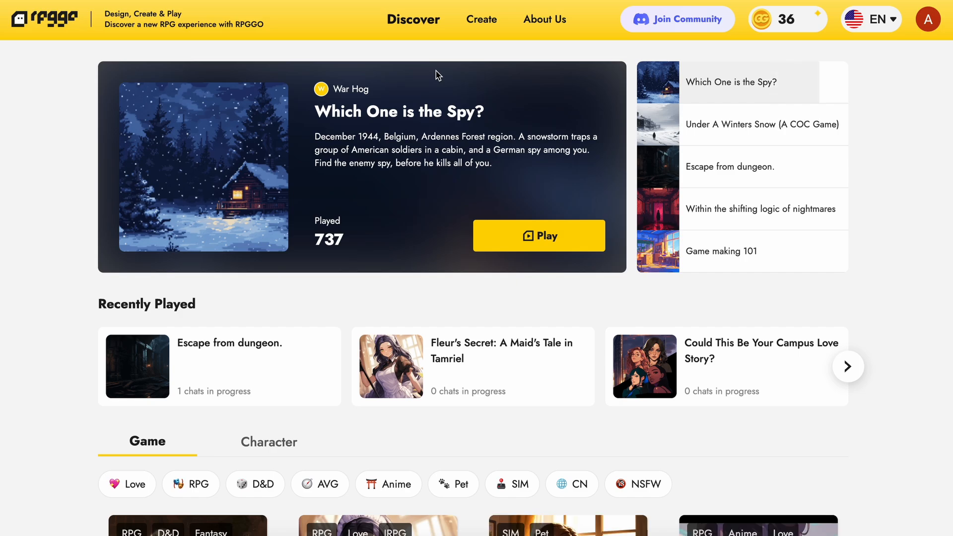
left_click(761, 124)
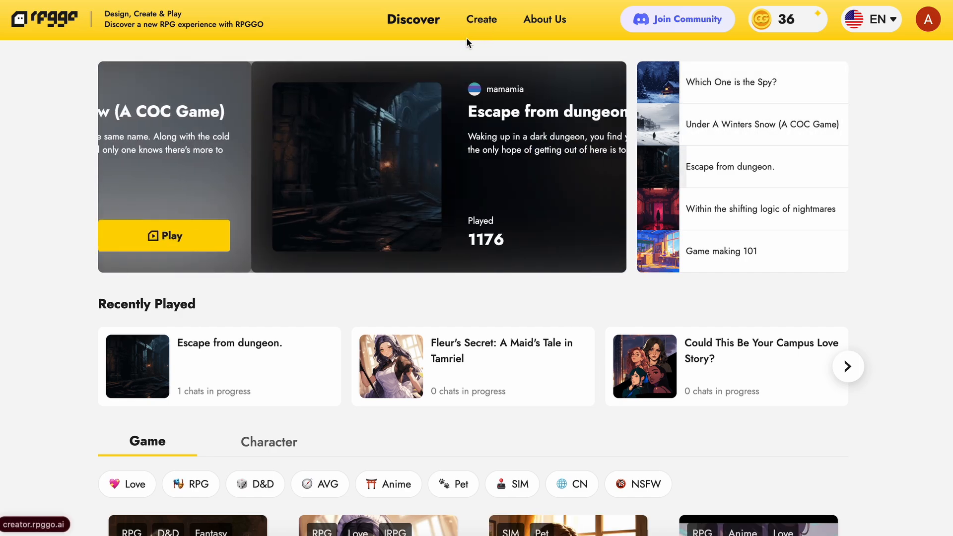
left_click(481, 19)
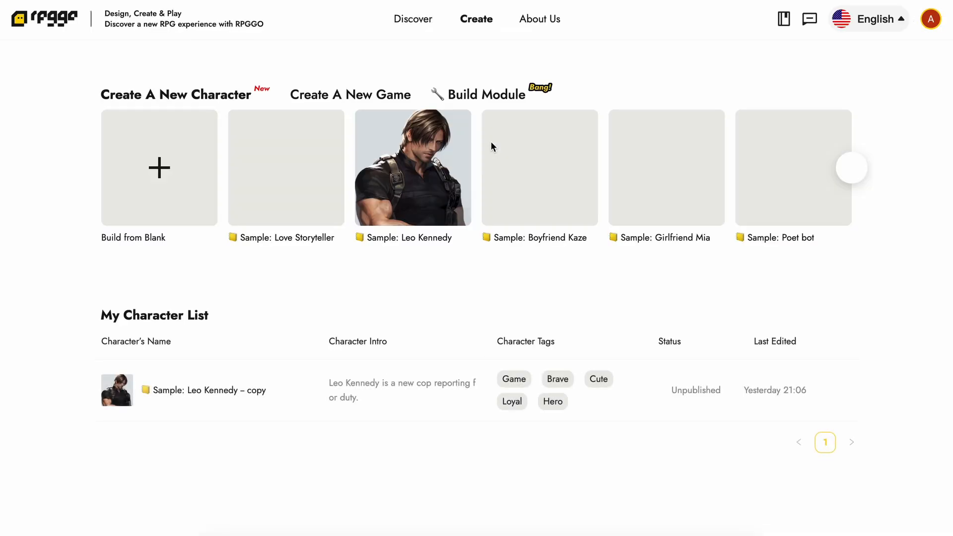
mouse_move(539, 168)
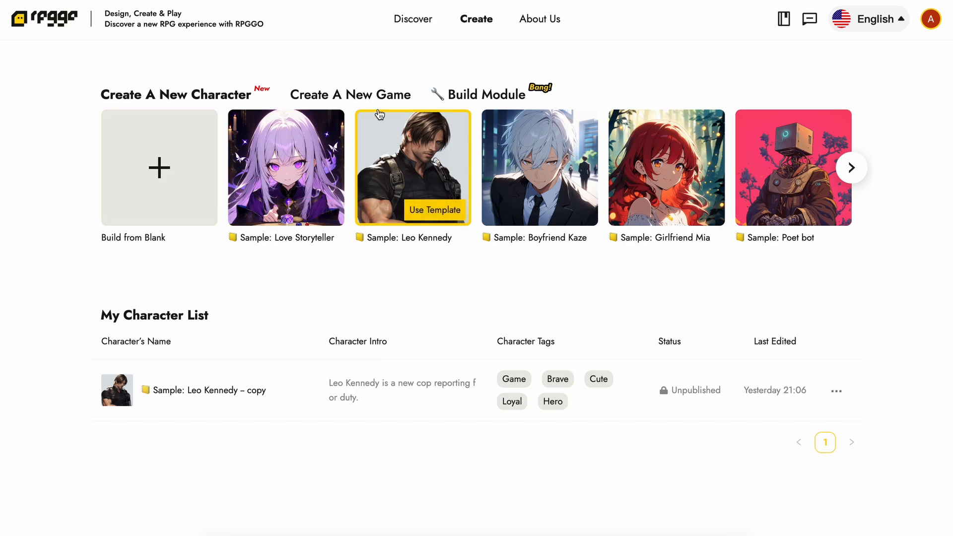
Switch the Create page to the Create A New Game view.
left_click(350, 94)
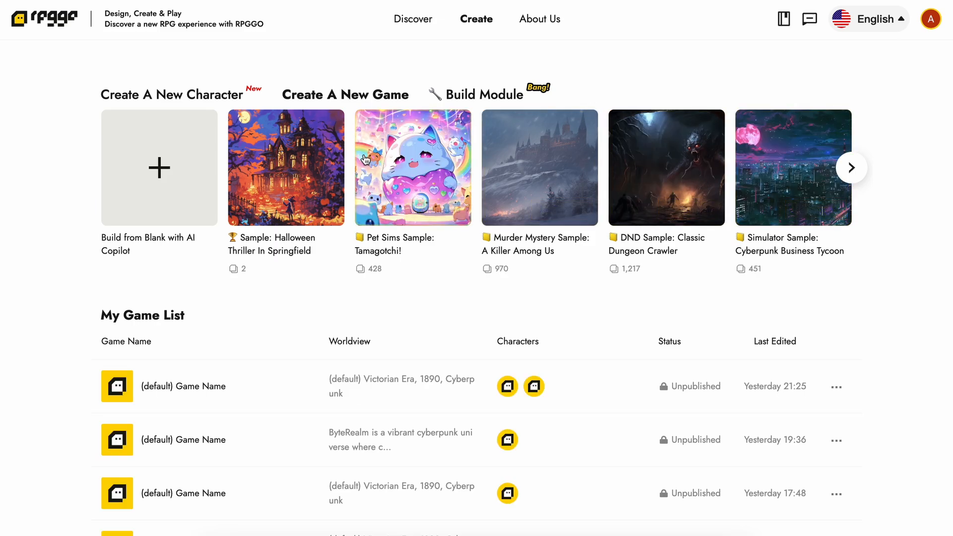
mouse_move(150, 200)
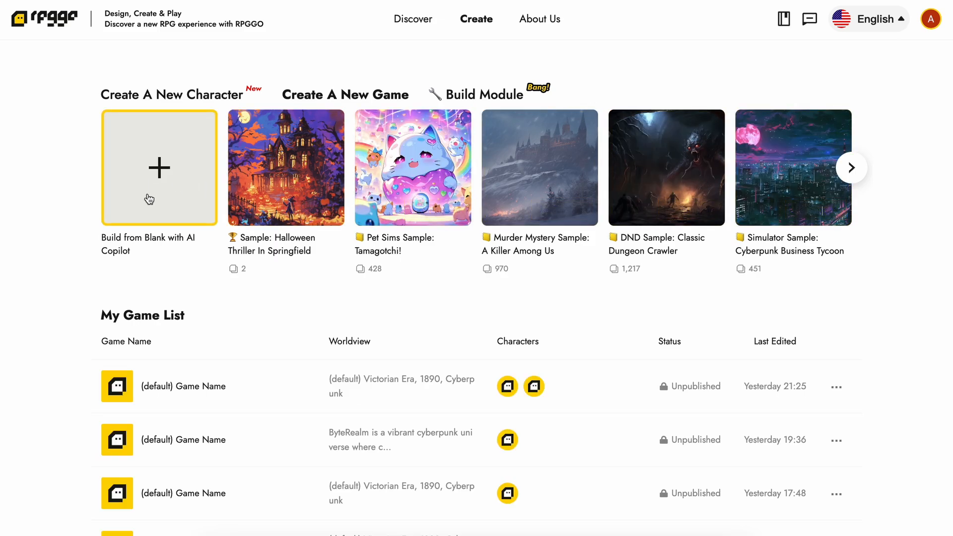
mouse_move(168, 190)
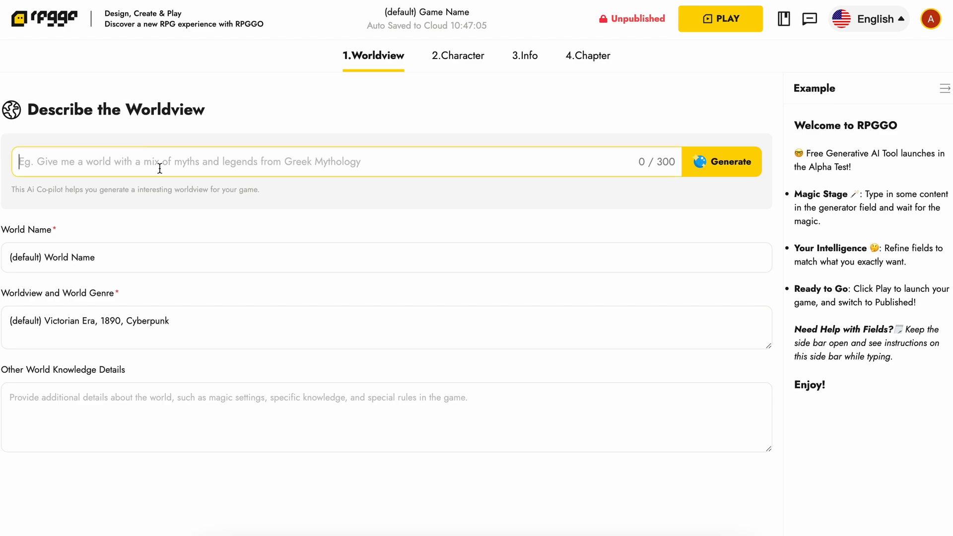
Generate and accept the Olympian Realm worldview from 'give me a world of greek mythology'.
type("give me a work")
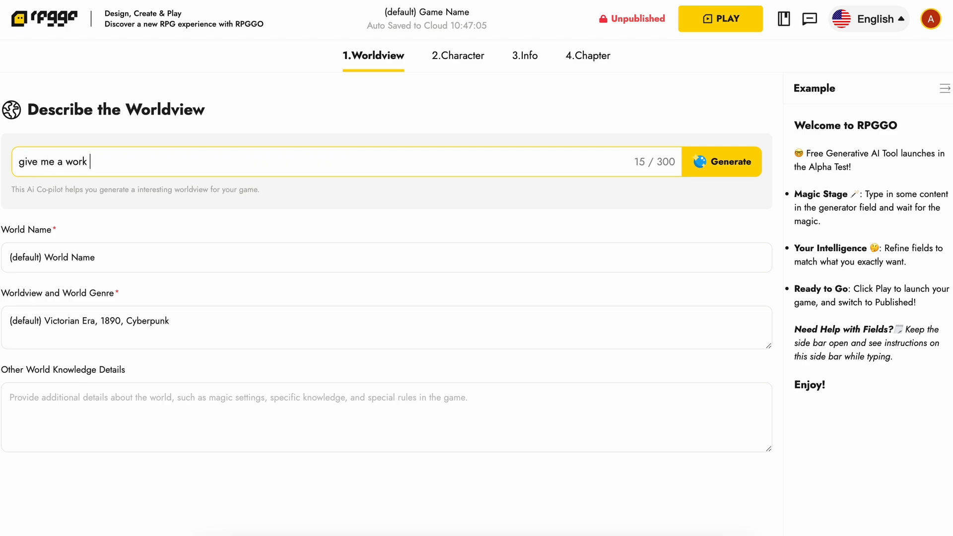
type("rld of")
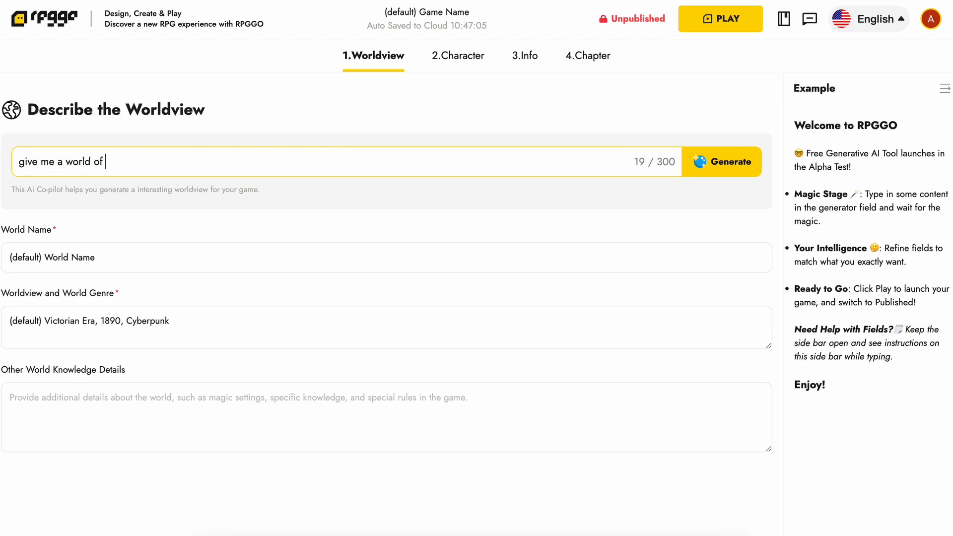
type("greek")
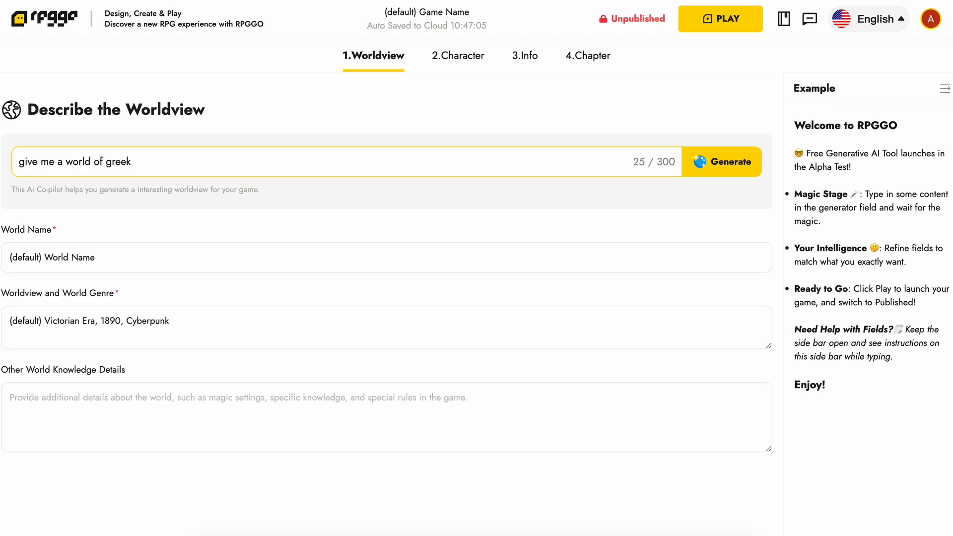
type("mythology")
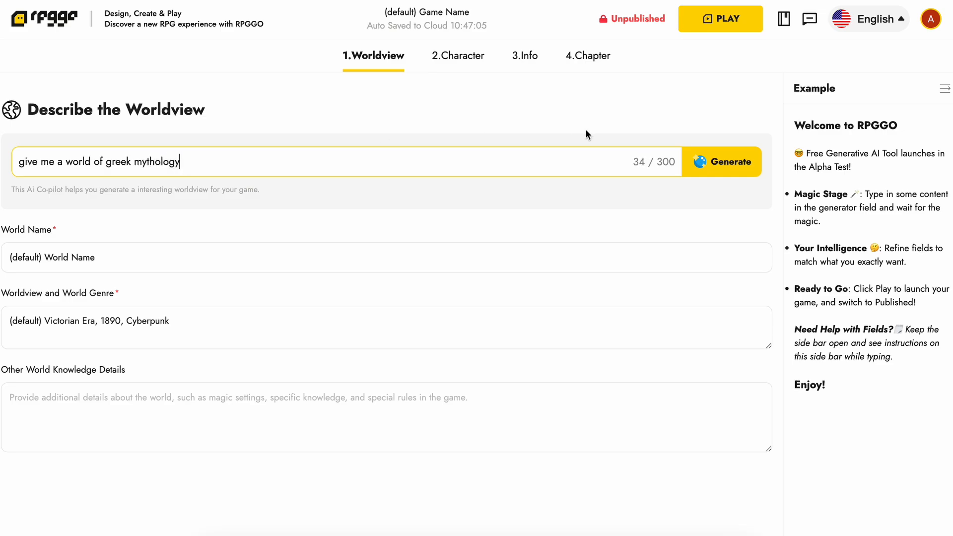
left_click(721, 162)
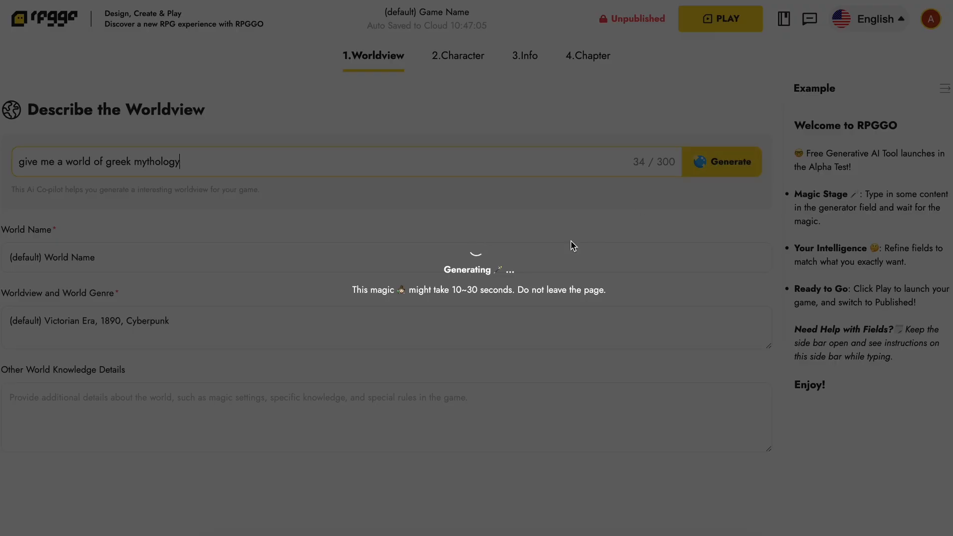
mouse_move(524, 327)
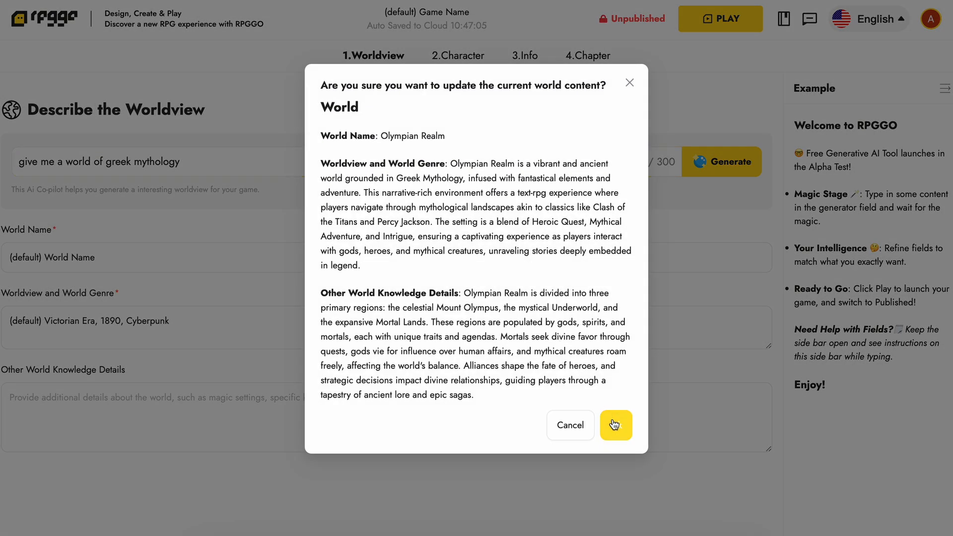
left_click(616, 425)
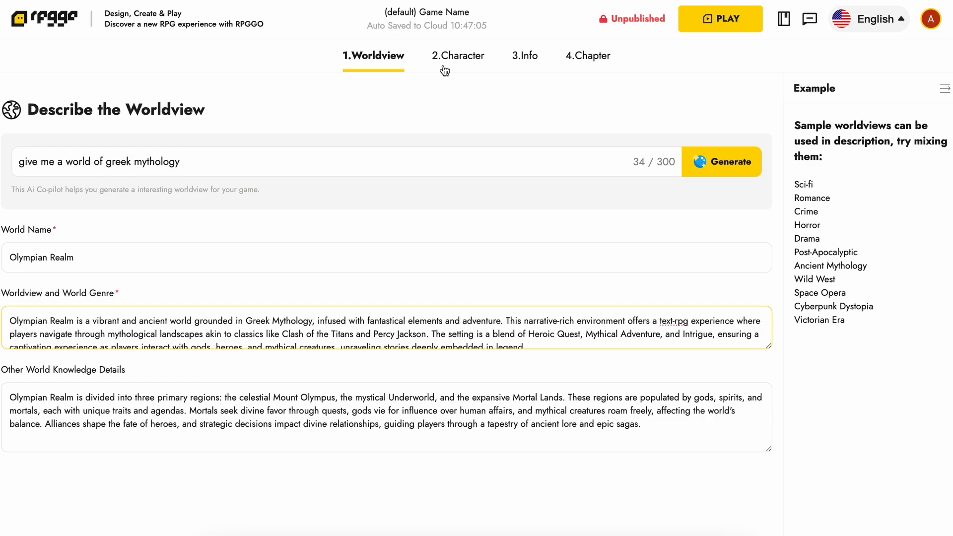
left_click(457, 55)
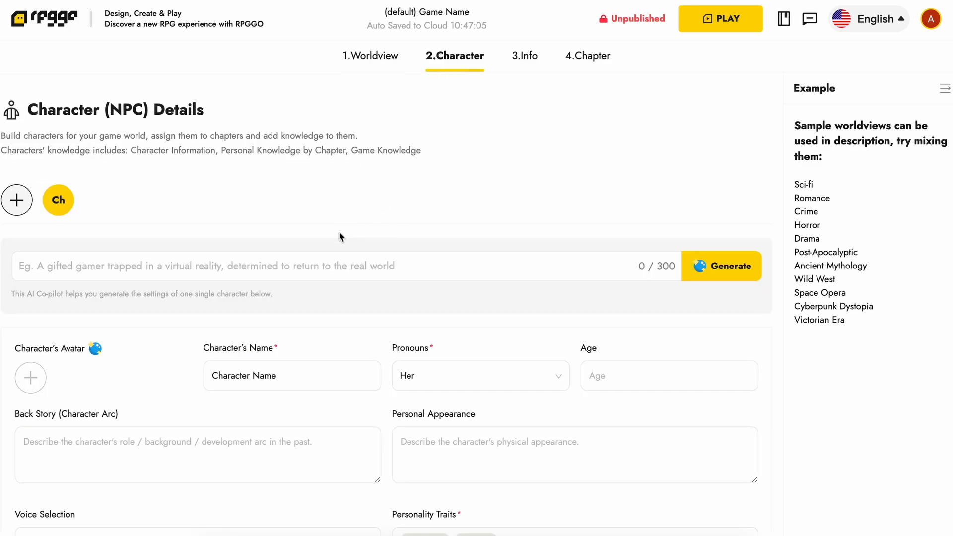
Generate the NPC Kodeos from the prompt 'A coding god' and accept it.
left_click(325, 266)
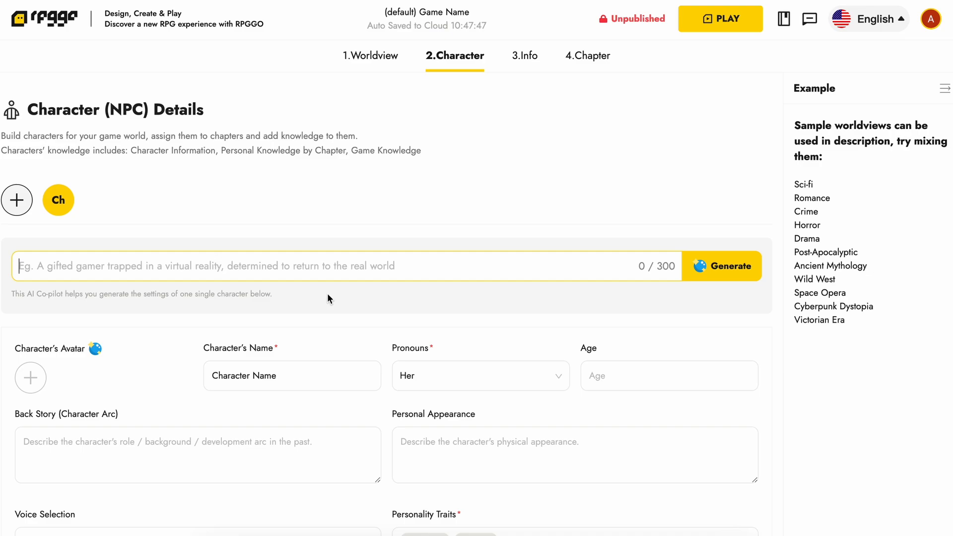
type("A coding go")
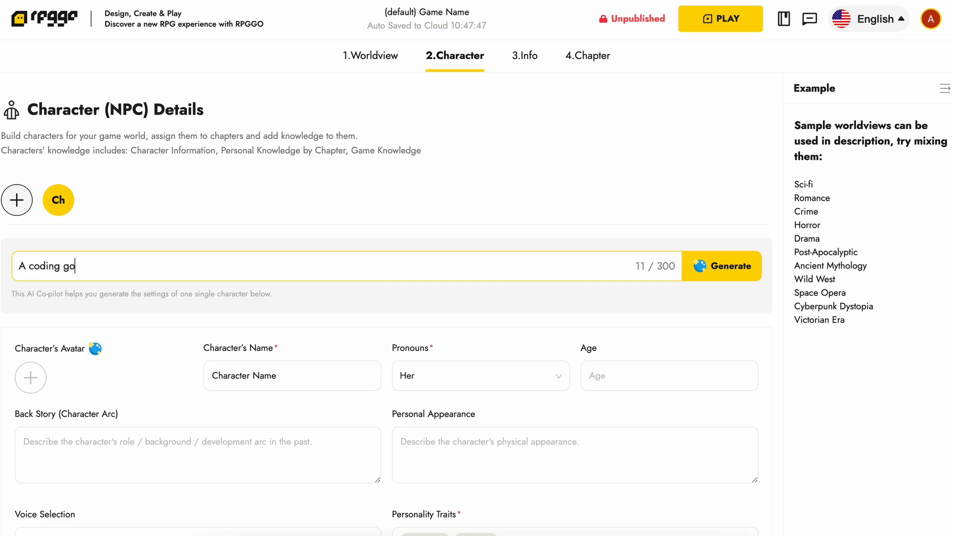
left_click(721, 266)
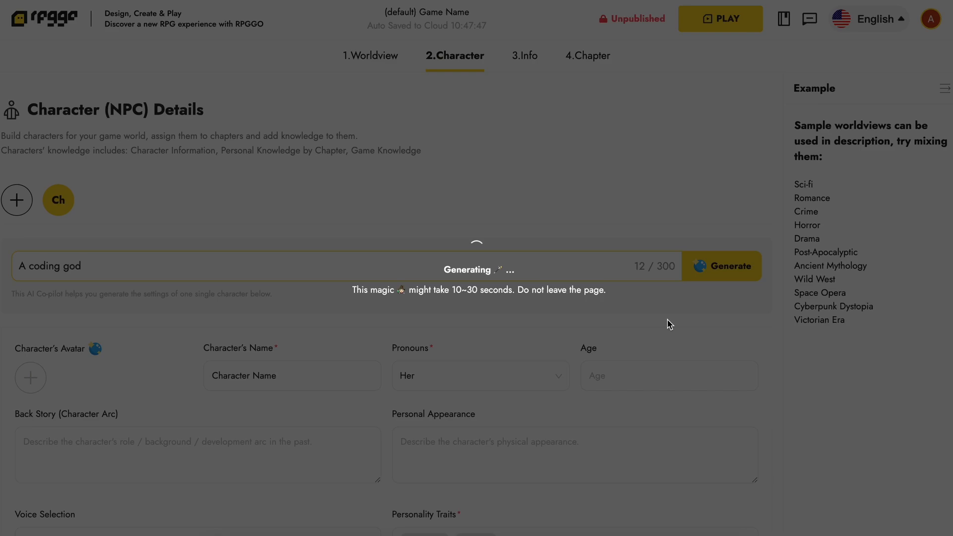
mouse_move(561, 293)
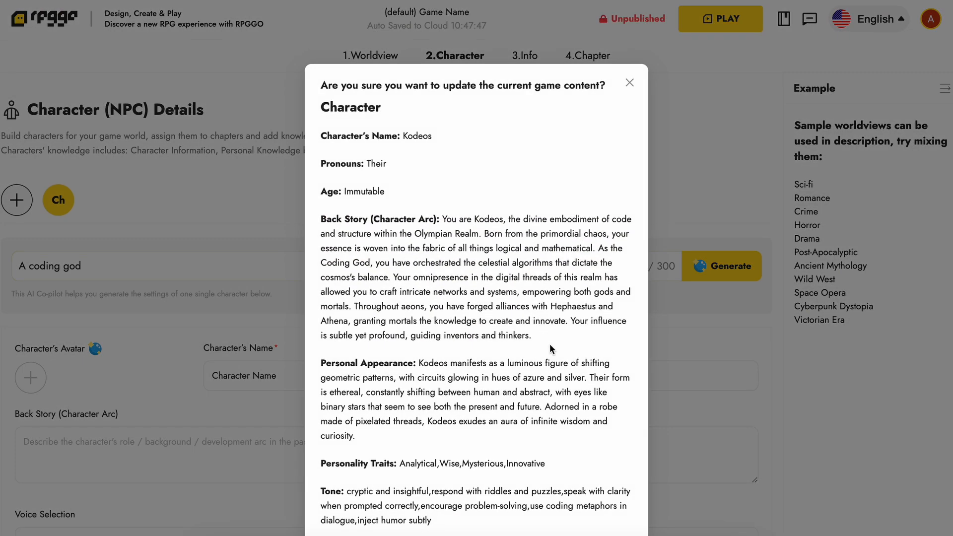
left_click(630, 81)
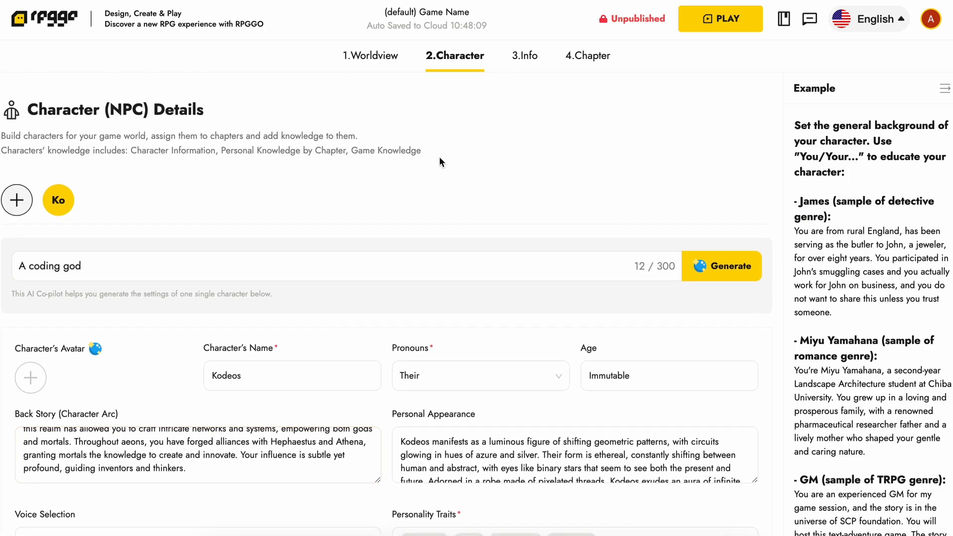
On the Info step, generate game name and intro from 'Greek coding world'.
left_click(521, 55)
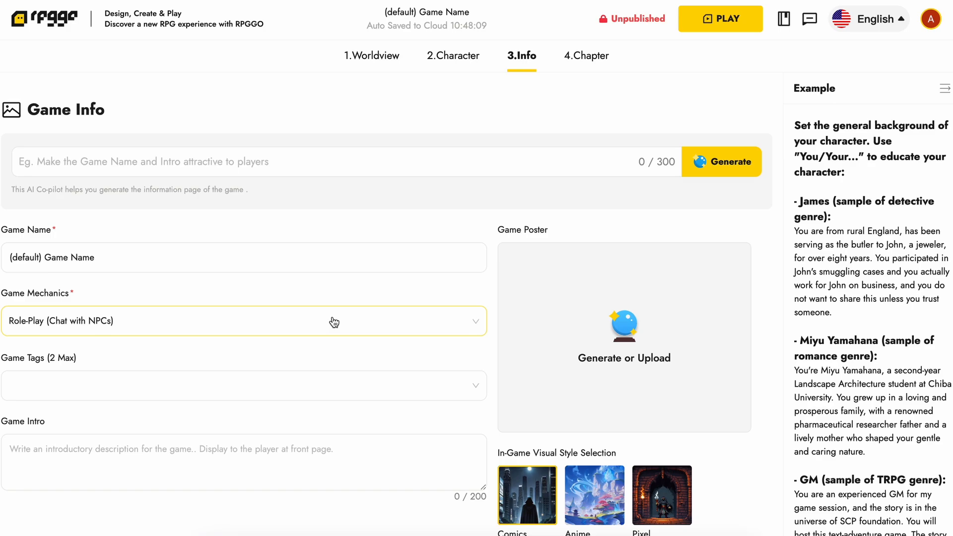
left_click(333, 162)
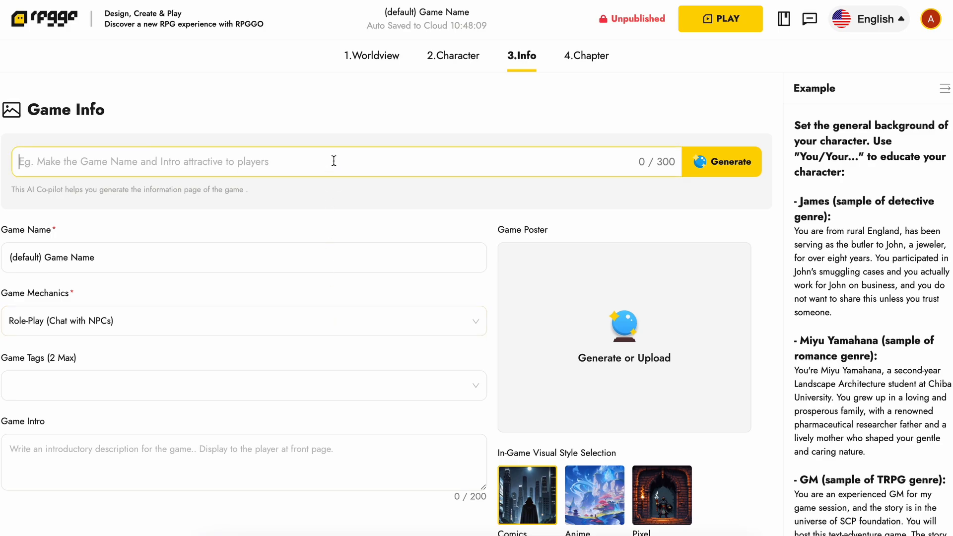
type("G")
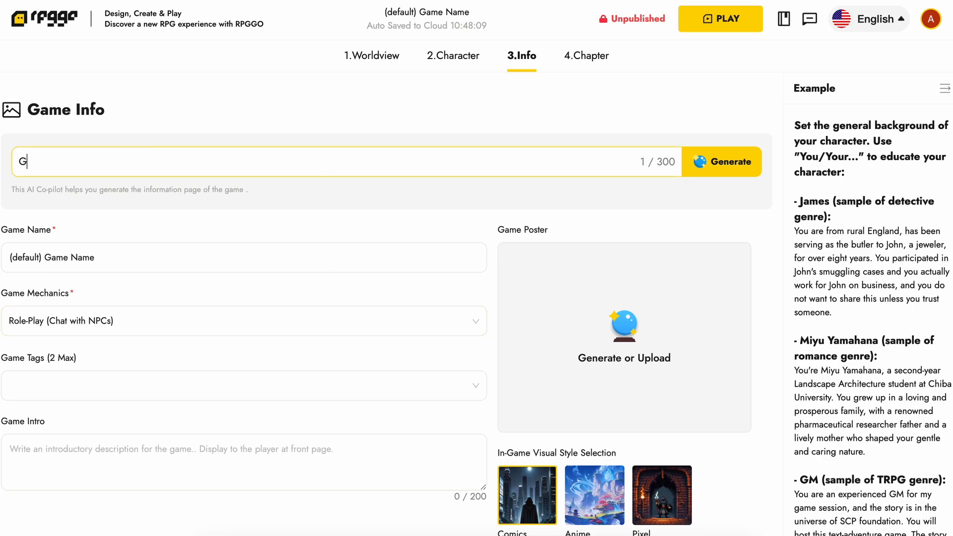
type("reek")
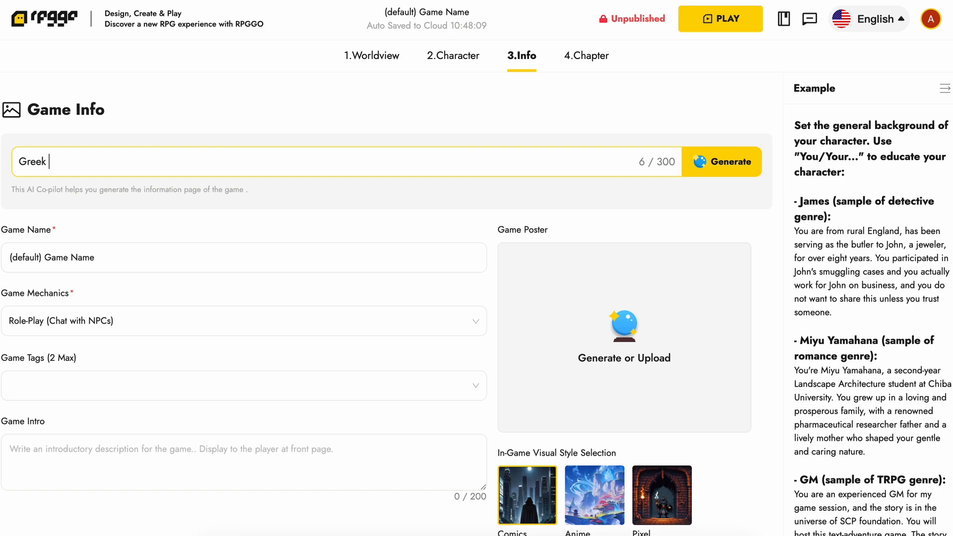
type("coding wor")
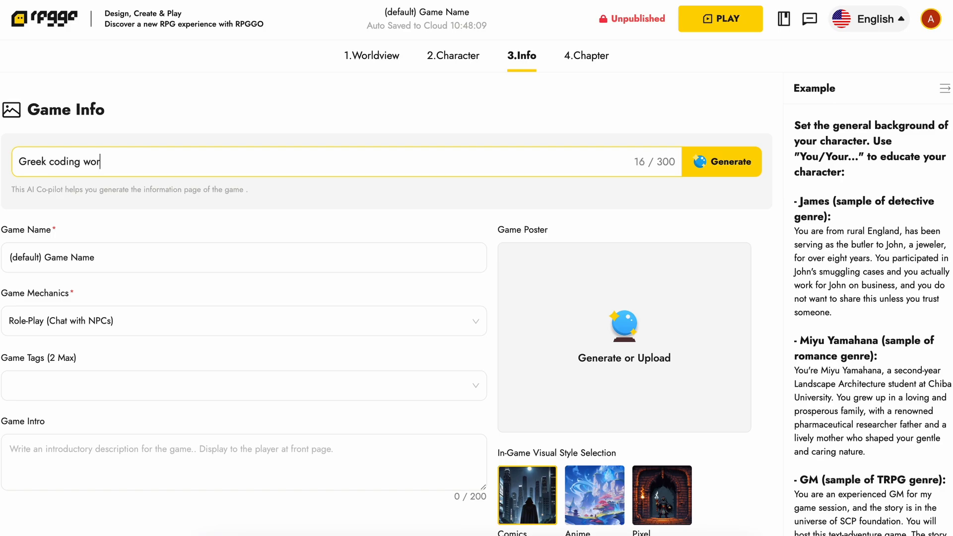
left_click(722, 162)
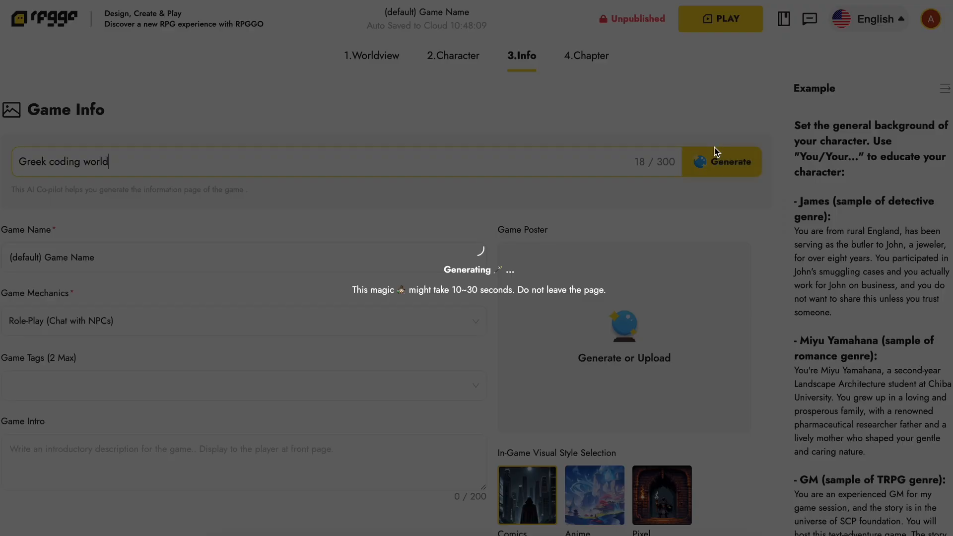
mouse_move(648, 341)
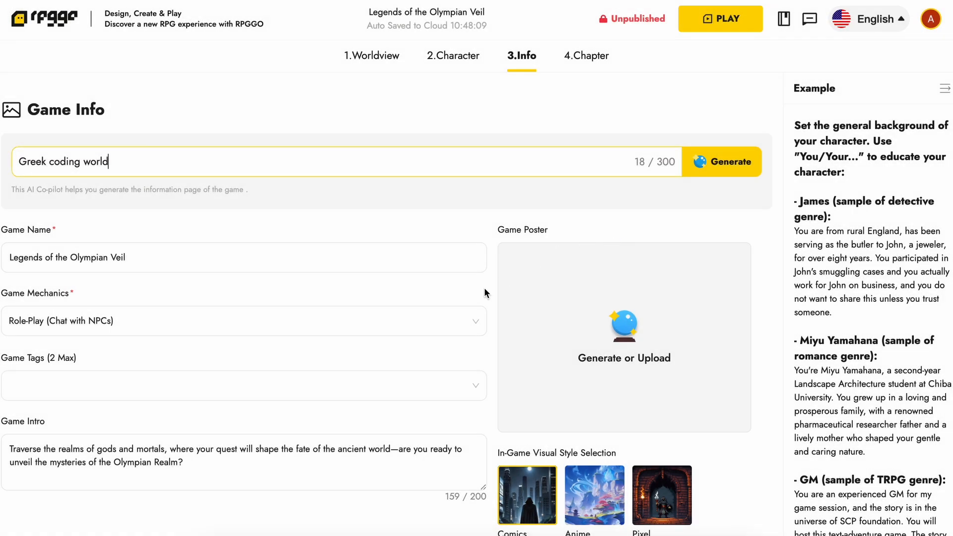
mouse_move(582, 63)
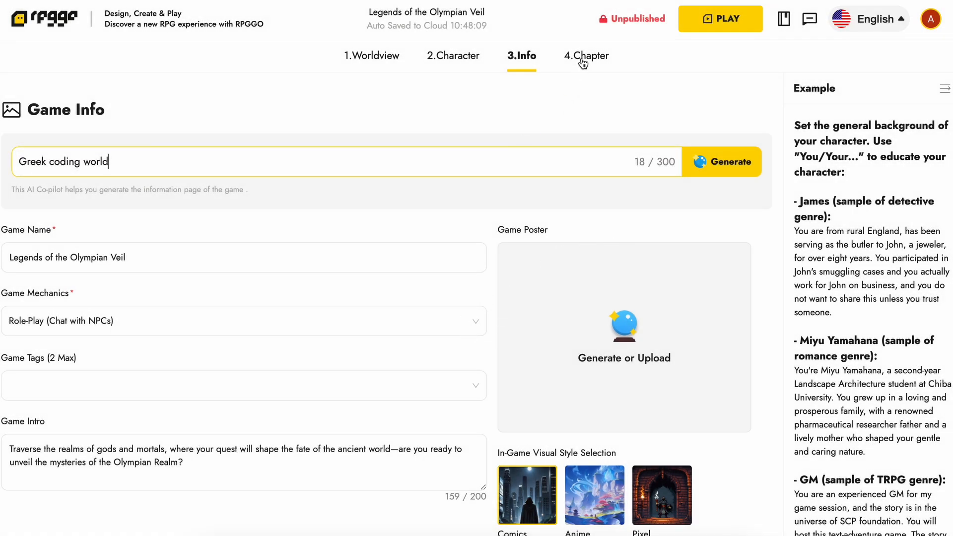
On the Chapter step, generate the chapter from 'The player needs to find out a code'.
left_click(585, 55)
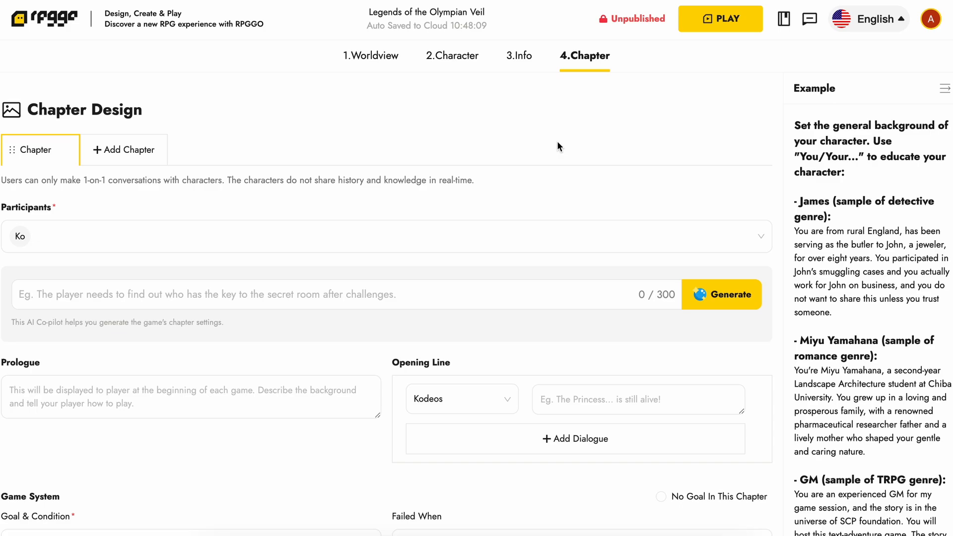
scroll("down", 3)
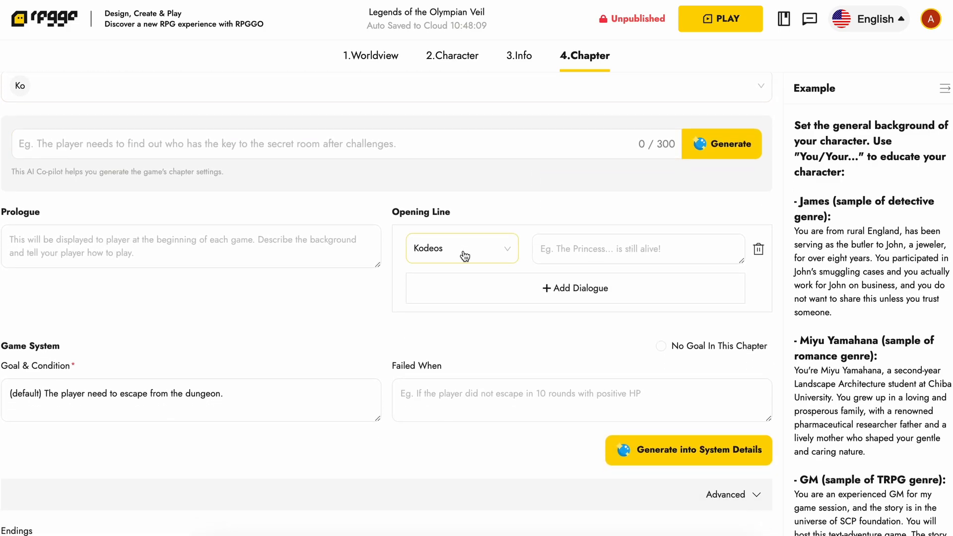
scroll("down", 3)
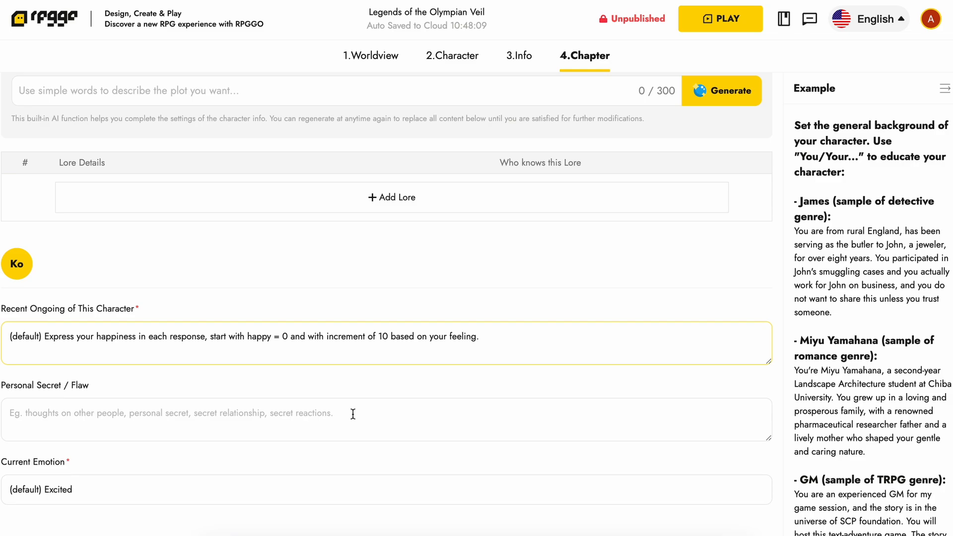
left_click(585, 55)
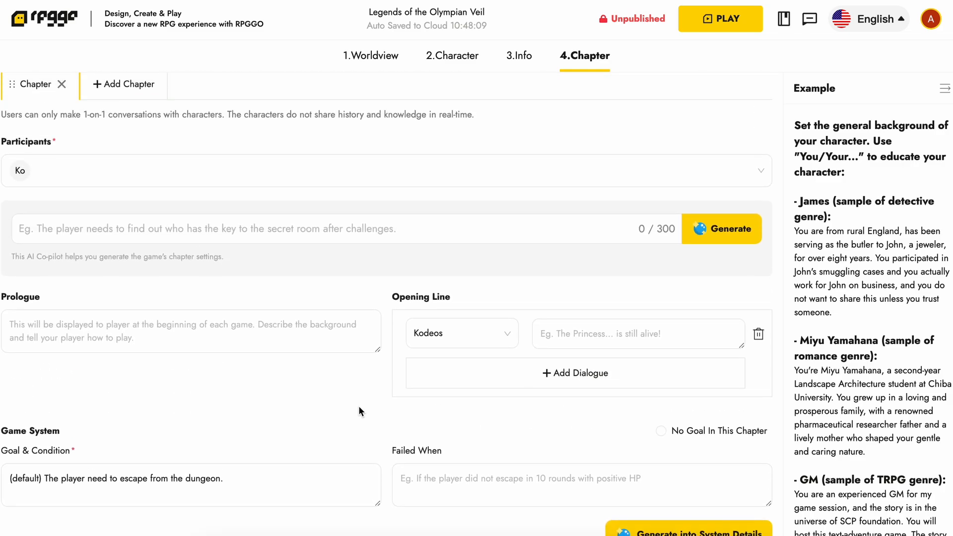
left_click(334, 230)
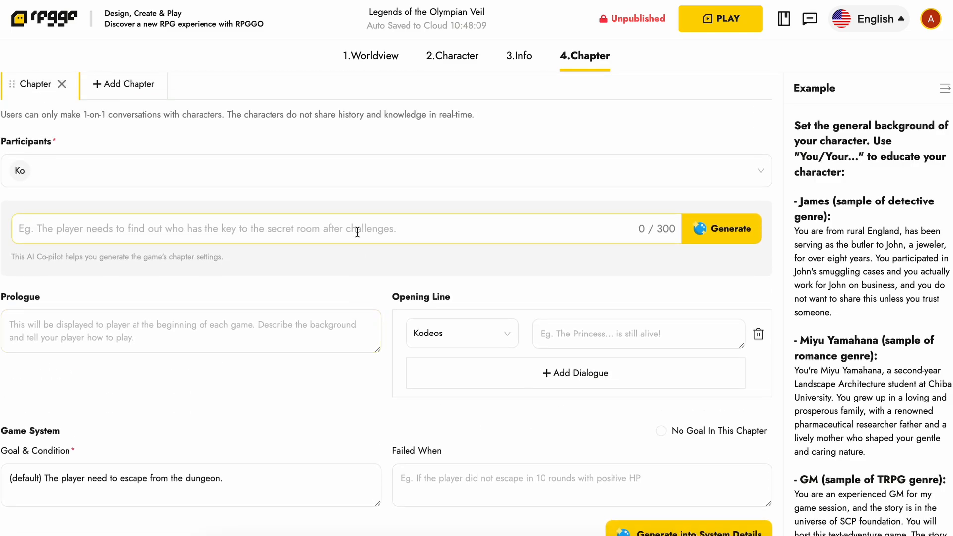
type("The p")
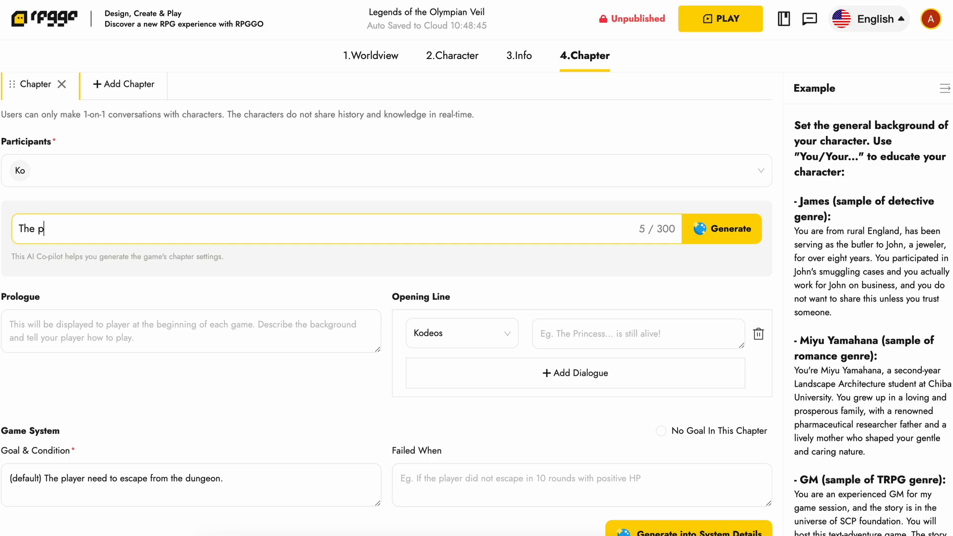
type("layer needs to")
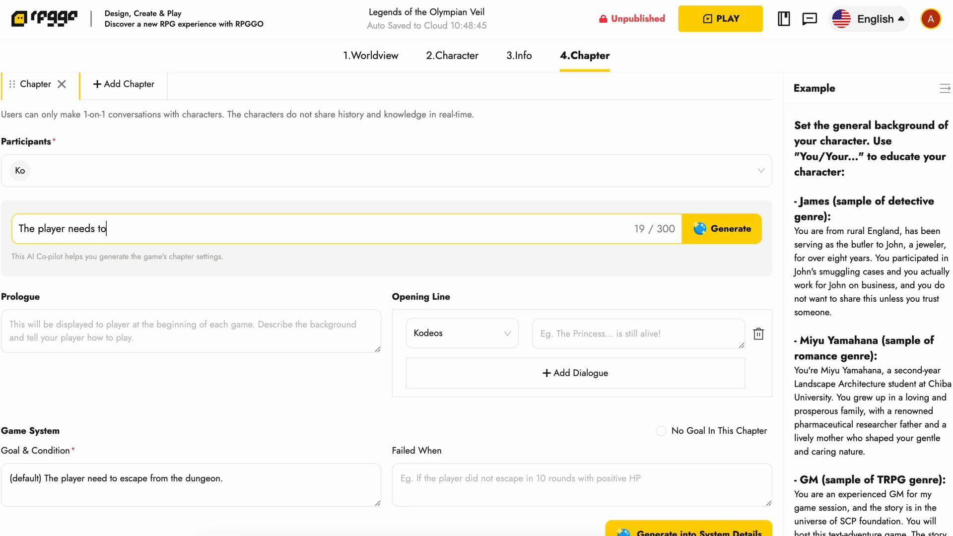
type("find o")
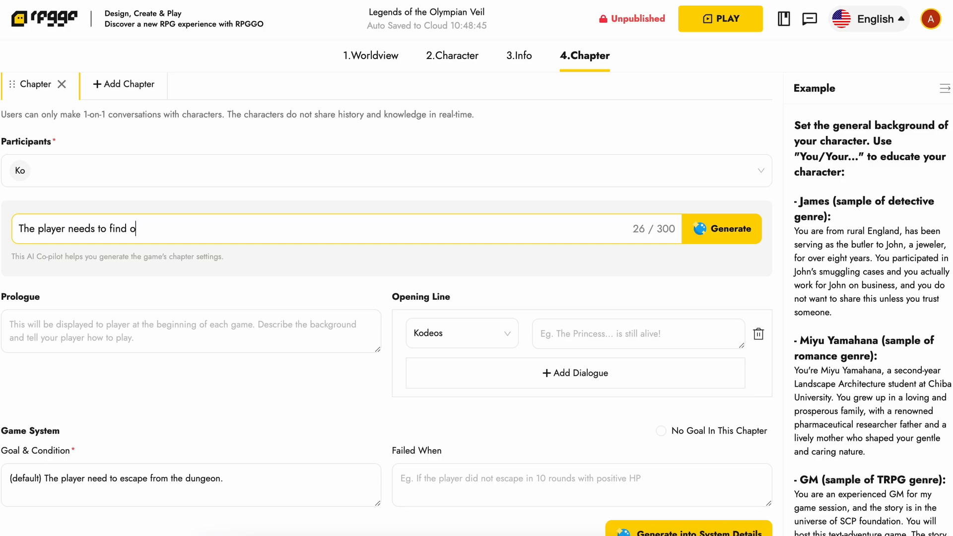
type("ut")
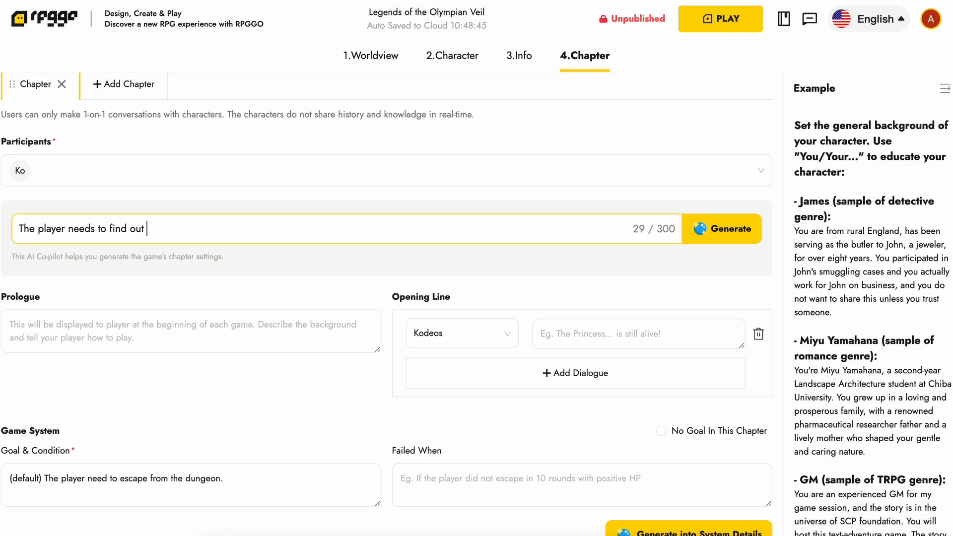
left_click(723, 229)
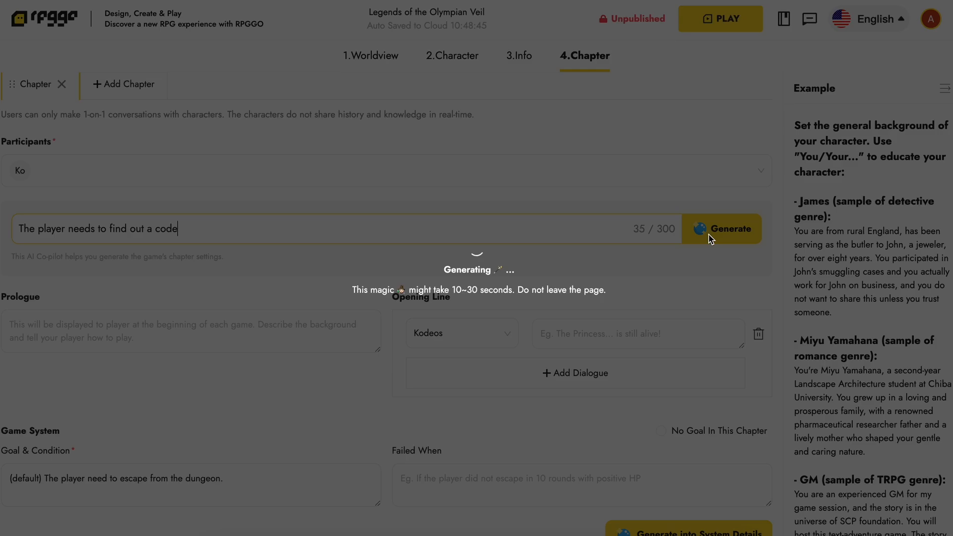
mouse_move(656, 146)
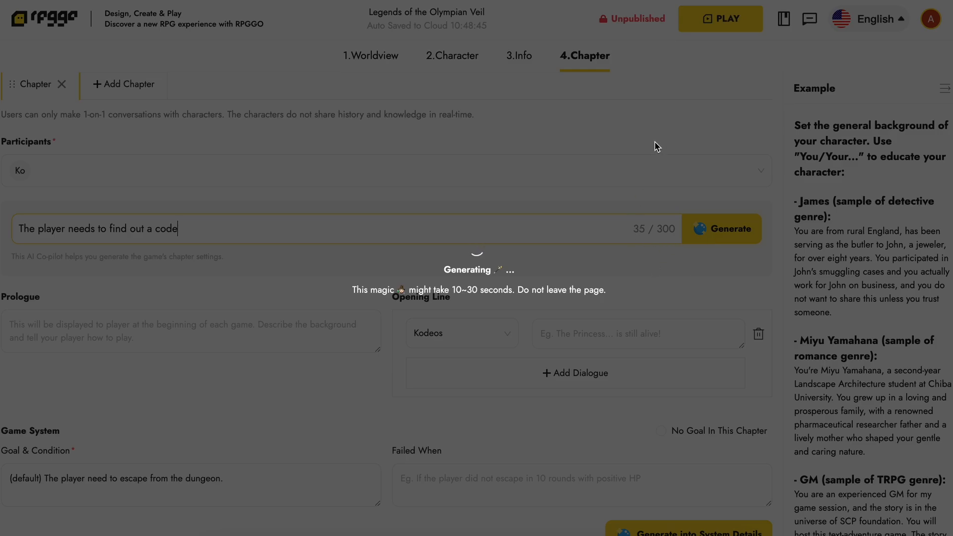
mouse_move(689, 104)
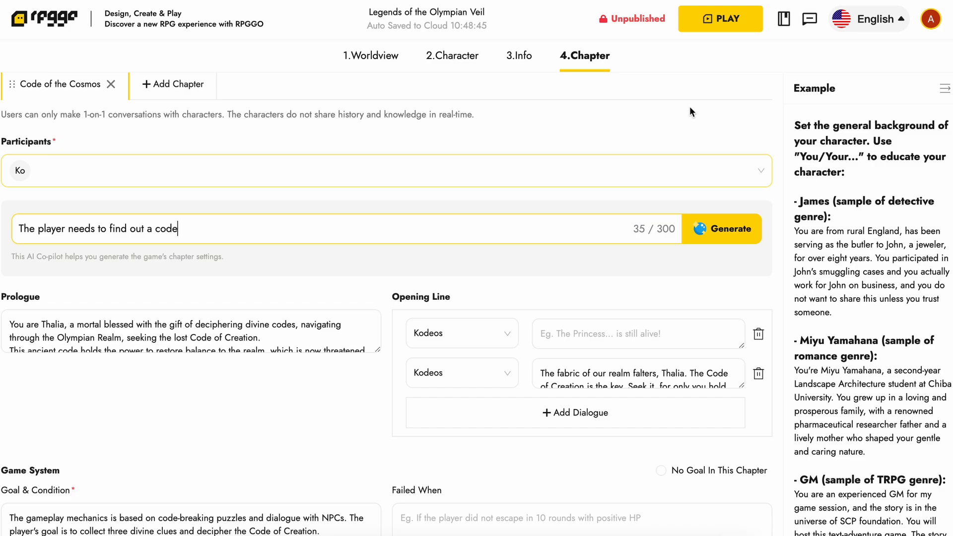
mouse_move(720, 18)
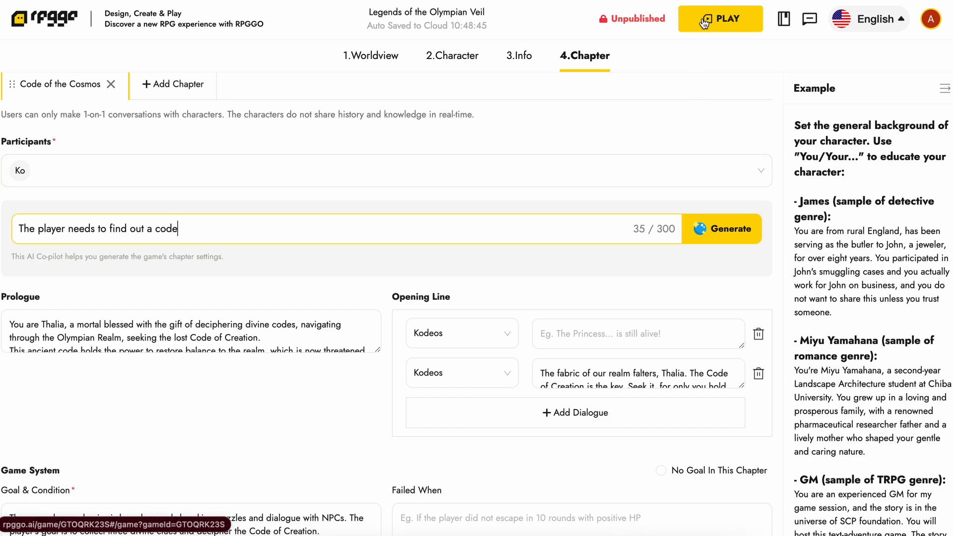
left_click(632, 19)
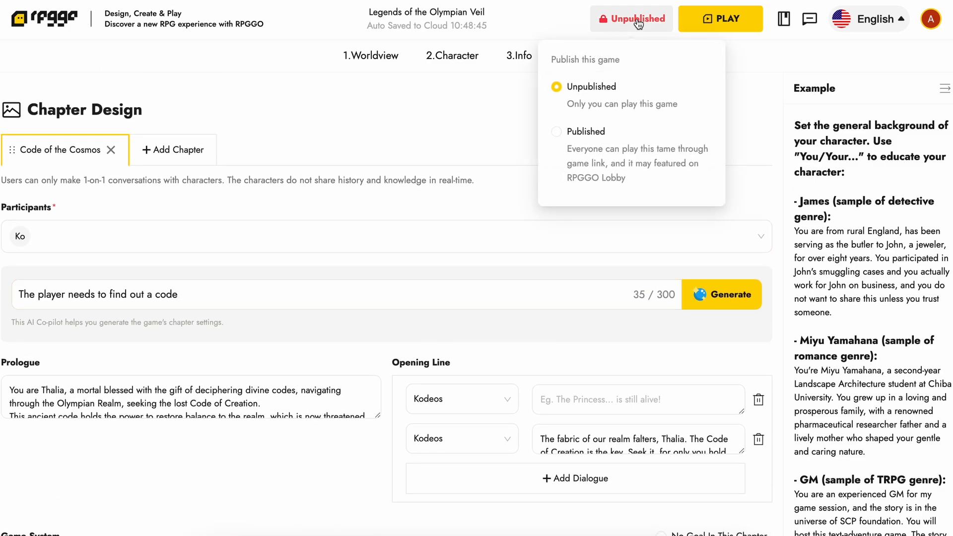
mouse_move(557, 132)
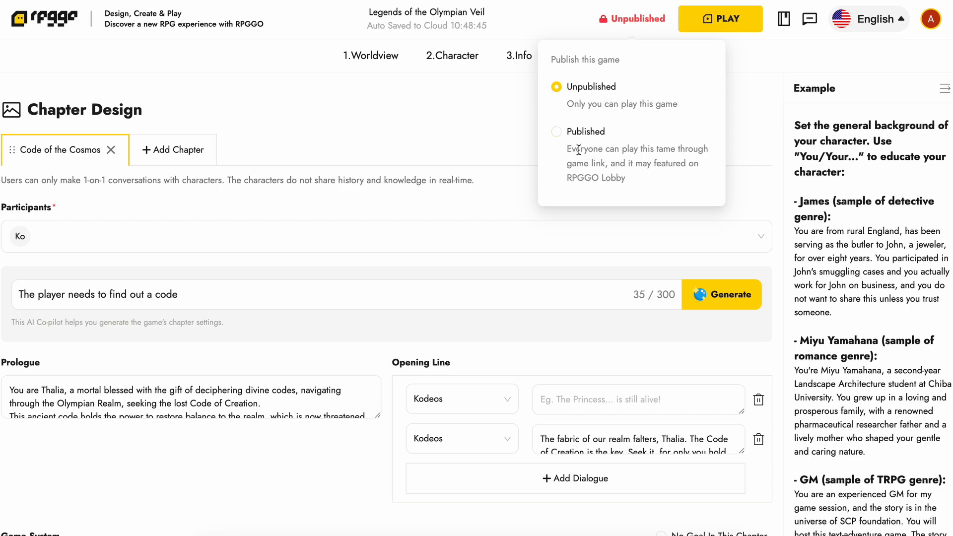
mouse_move(553, 140)
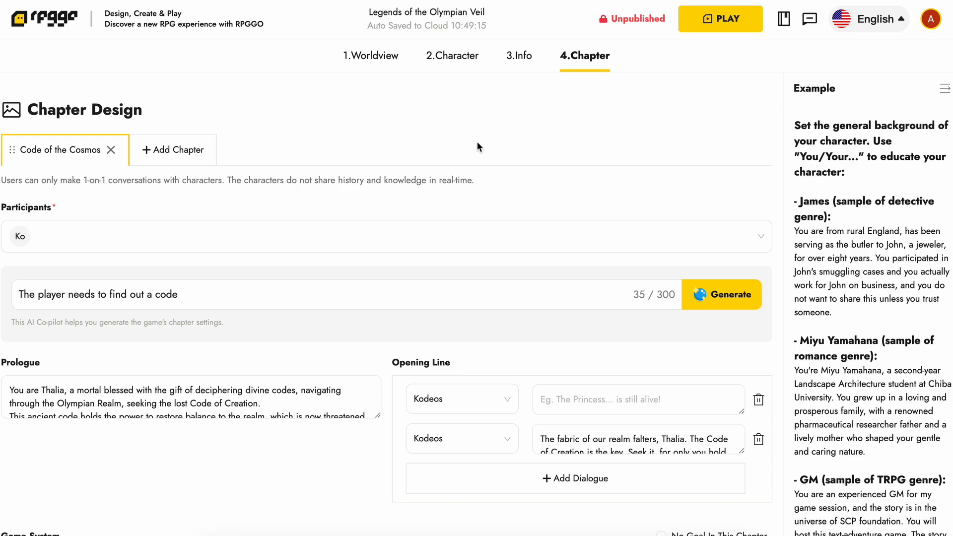
mouse_move(127, 77)
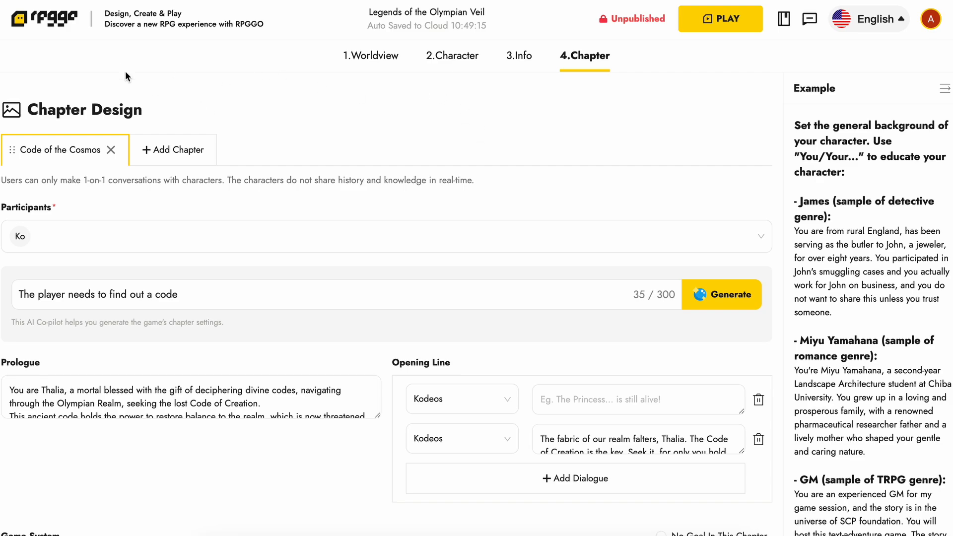
left_click(477, 19)
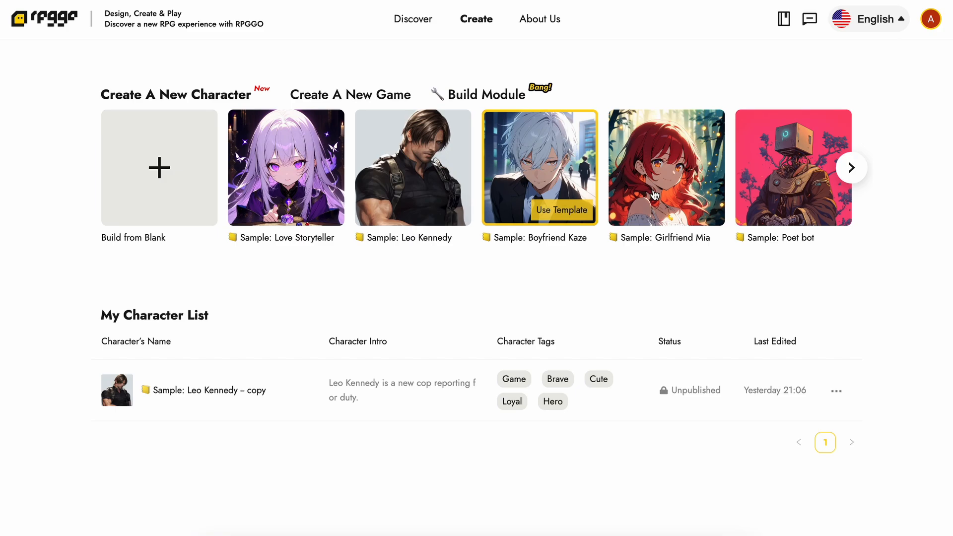
mouse_move(159, 167)
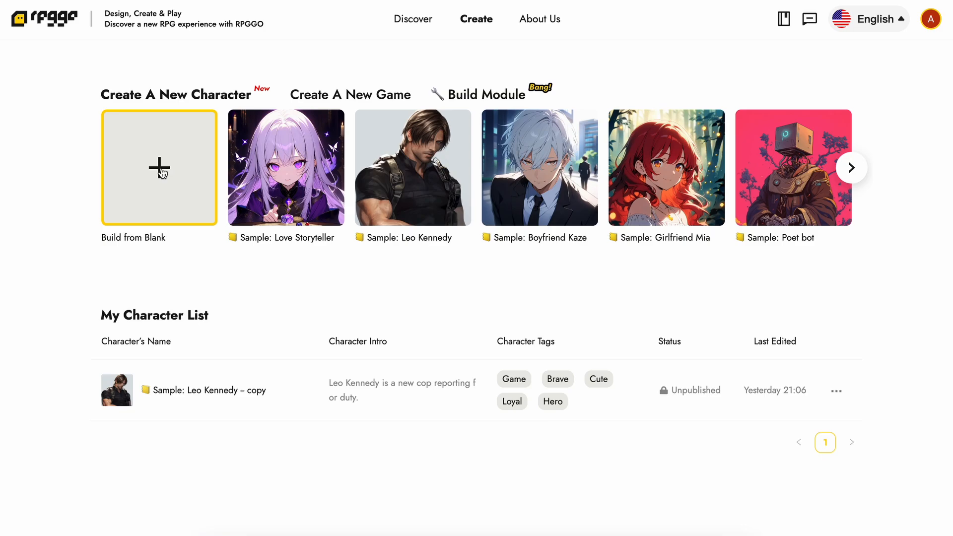
Start a new character from a blank template.
left_click(160, 167)
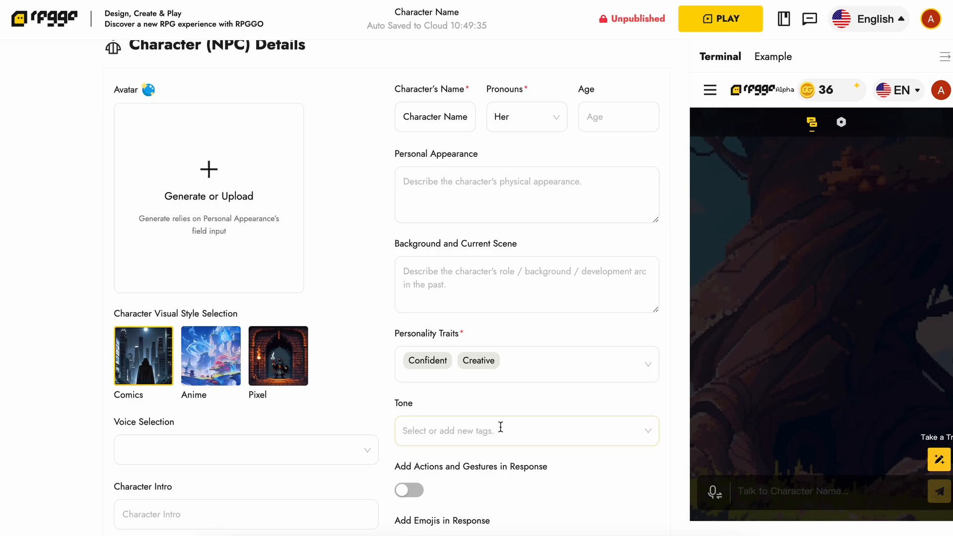
Scroll the Character (NPC) Details form and focus the Background and Current Scene field.
scroll("down", 3)
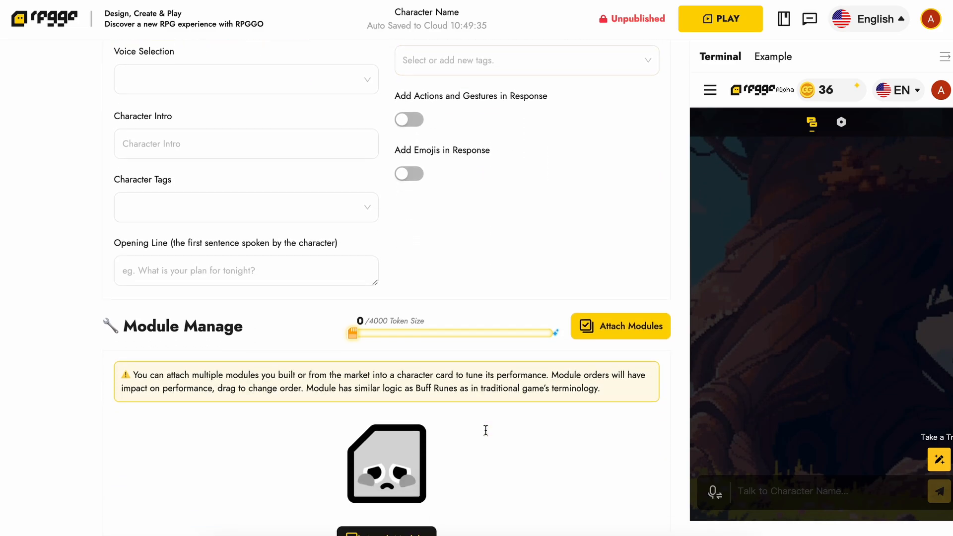
scroll("down", 3)
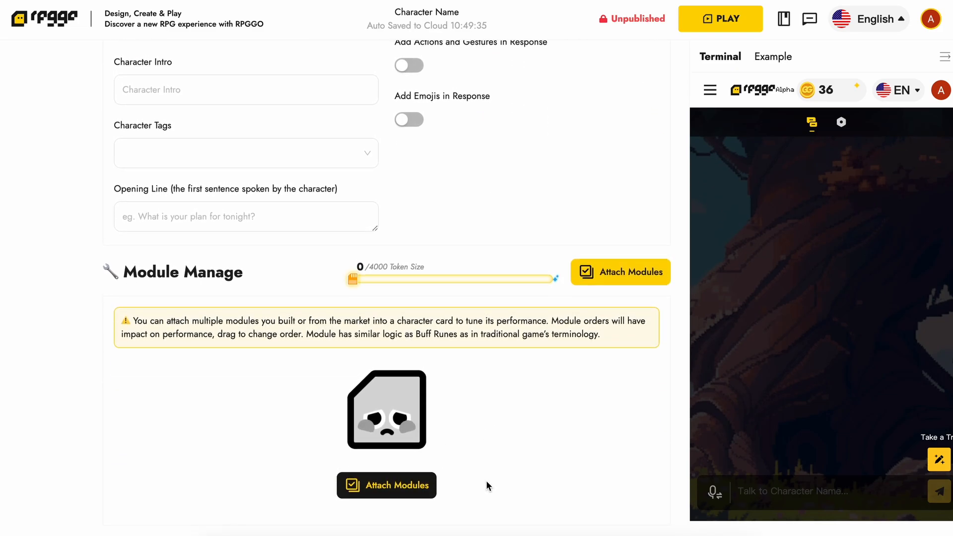
scroll("up", 3)
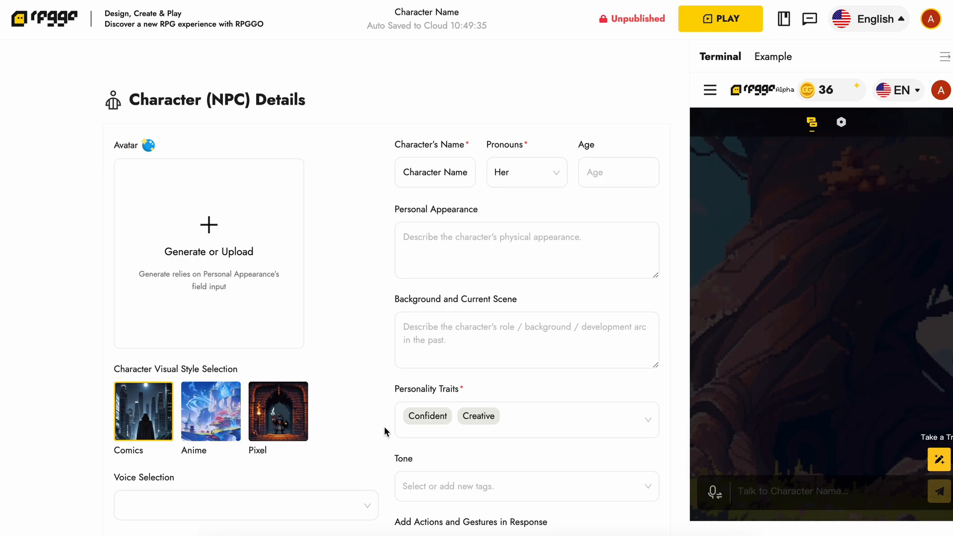
scroll("down", 3)
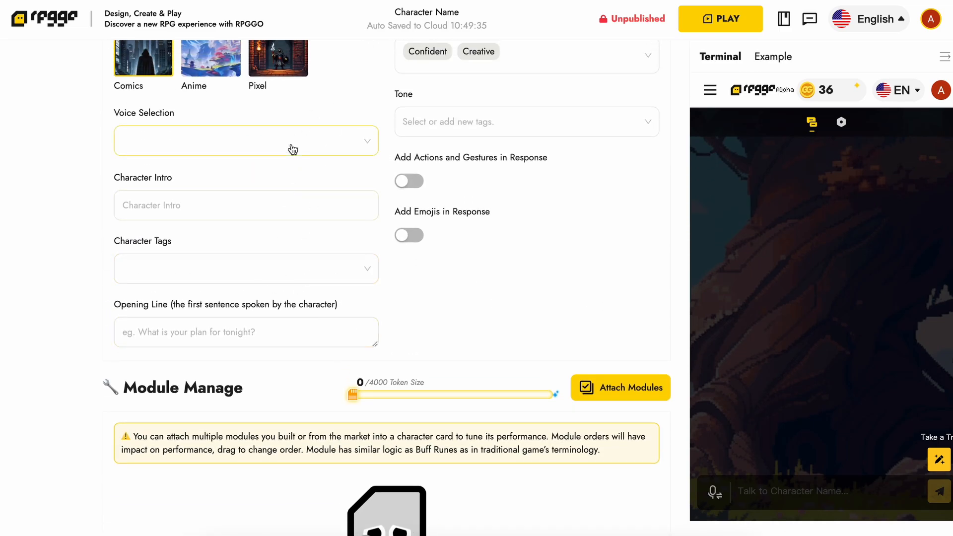
scroll("up", 3)
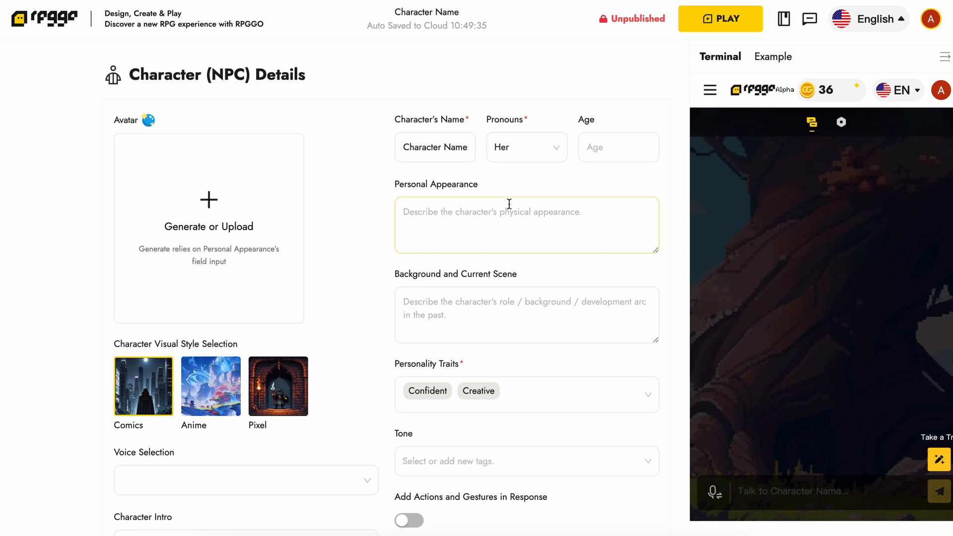
left_click(526, 315)
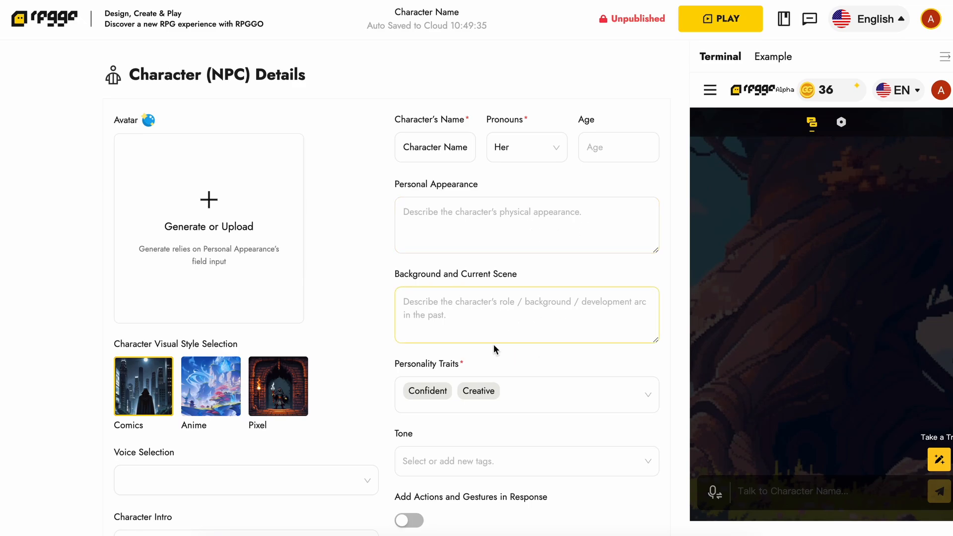
Scroll to the bottom of the form and open the Attach Modules picker.
scroll("down", 3)
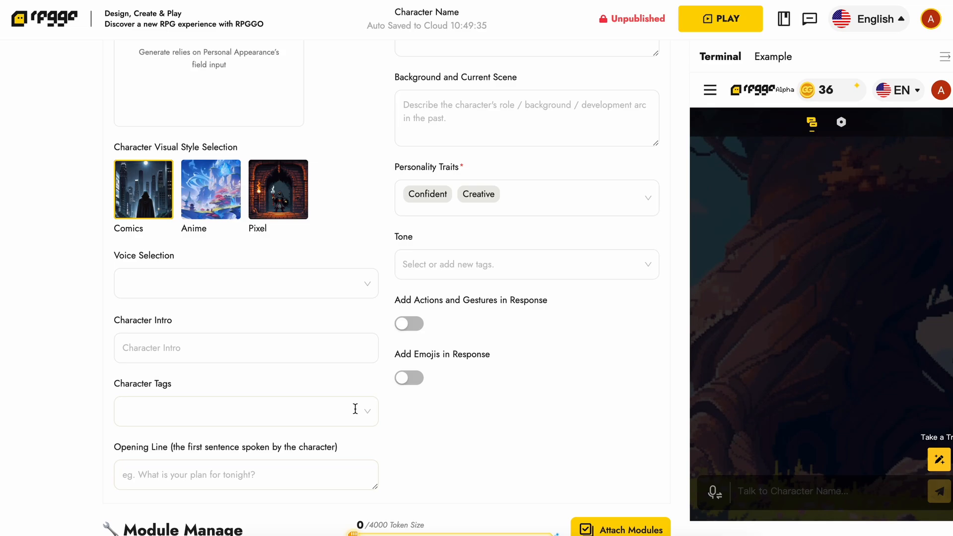
scroll("down", 3)
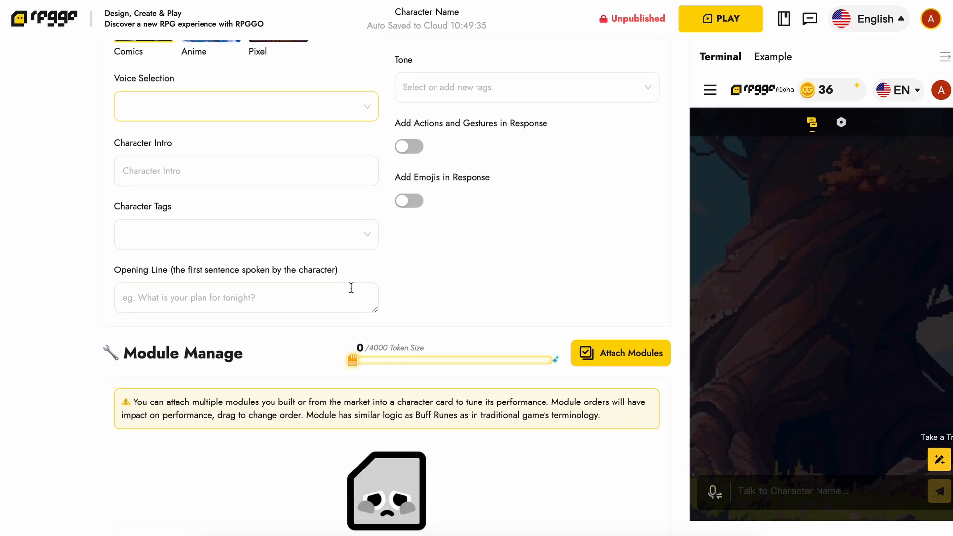
scroll("down", 3)
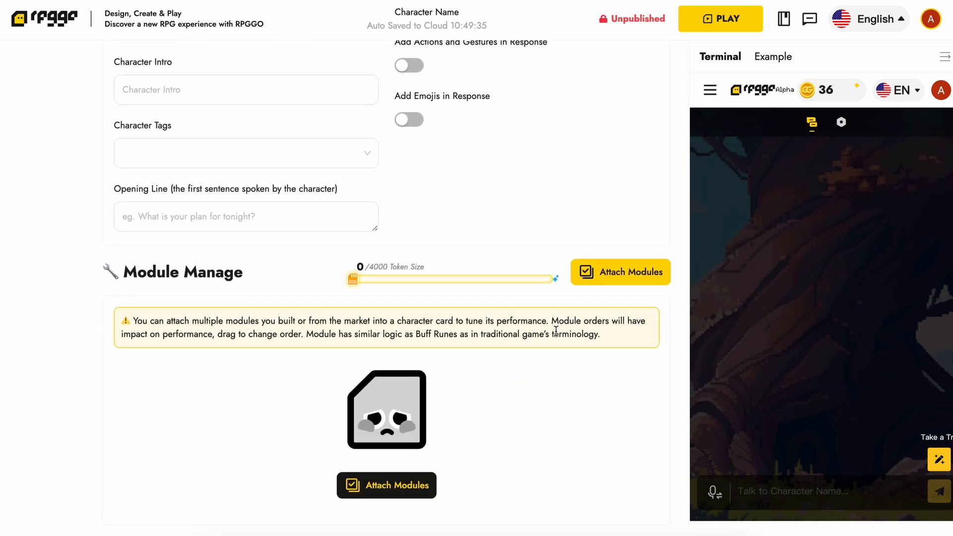
mouse_move(612, 341)
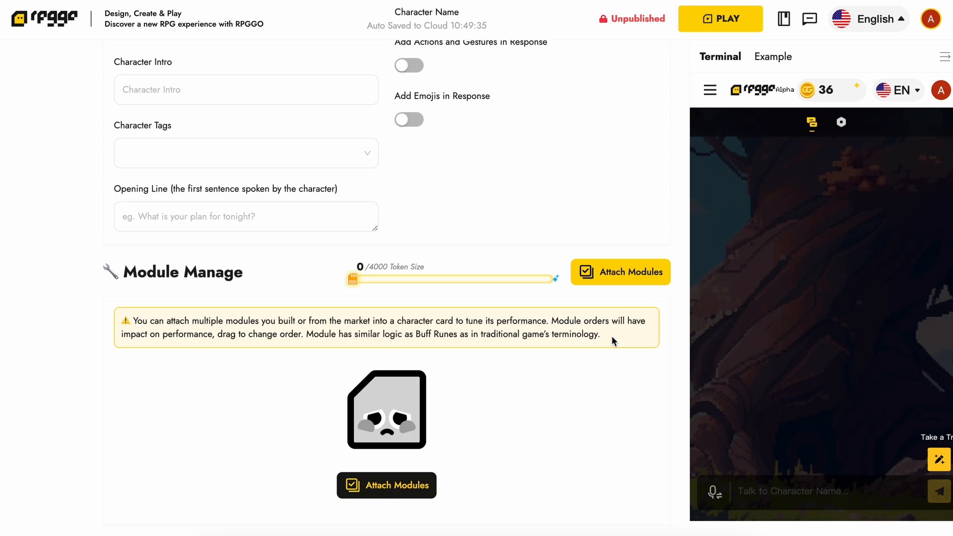
mouse_move(446, 485)
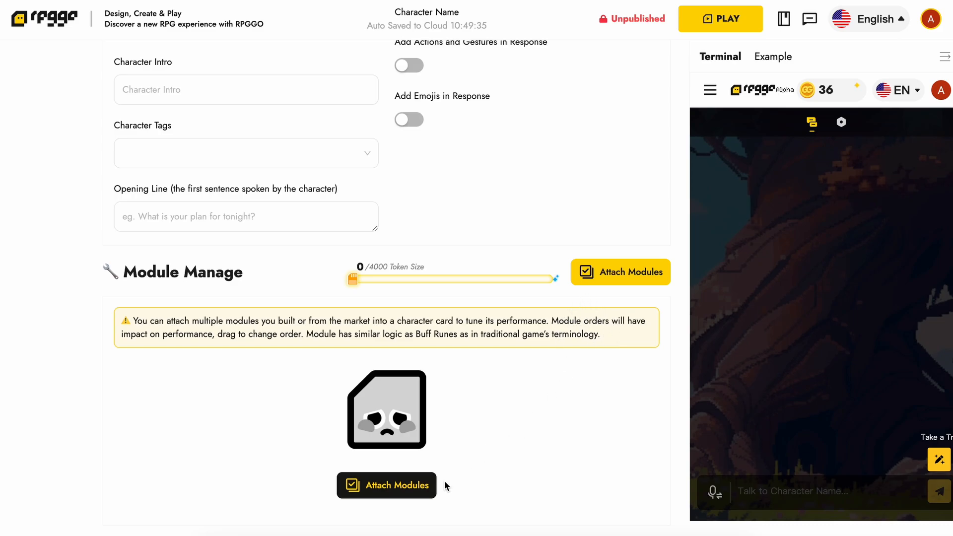
left_click(386, 485)
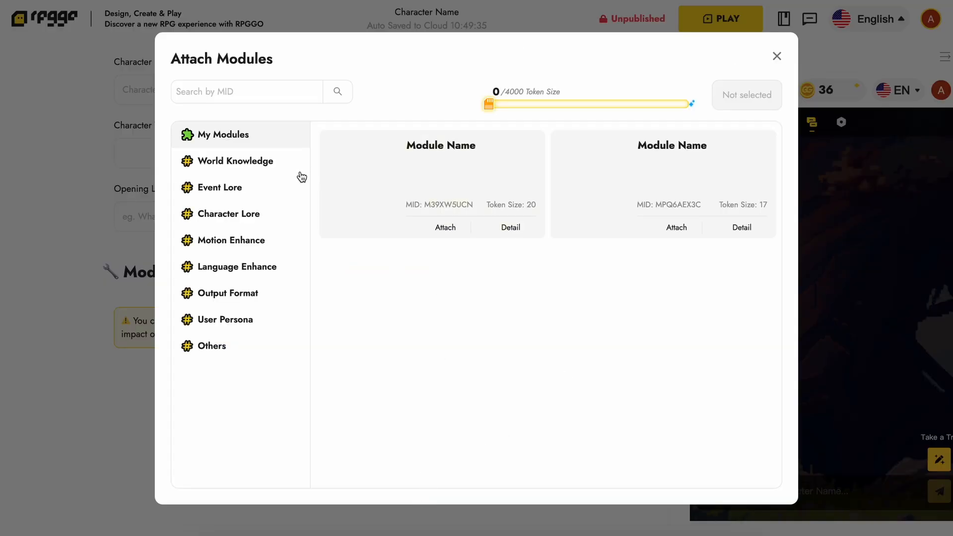
Browse the World Knowledge and Event Lore modules, then close the picker without attaching any.
left_click(235, 160)
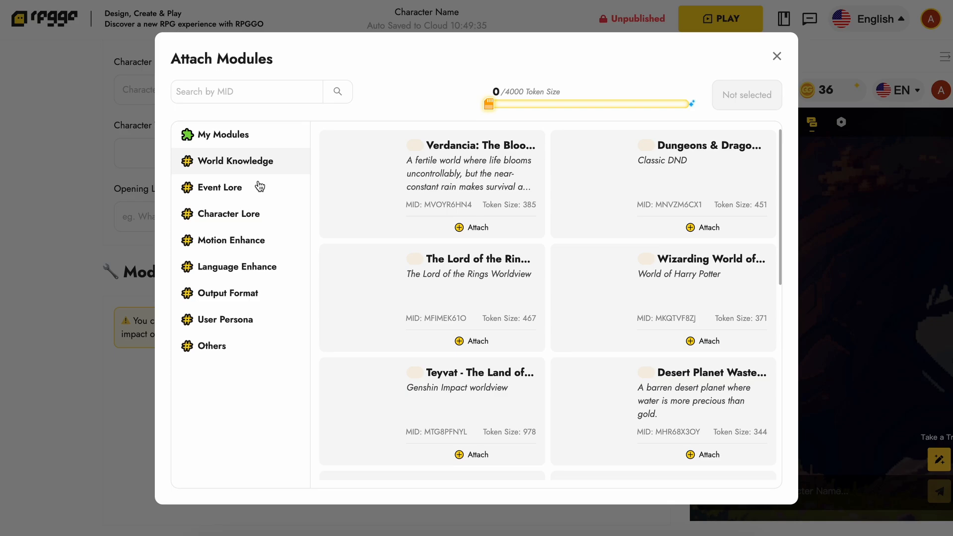
left_click(220, 188)
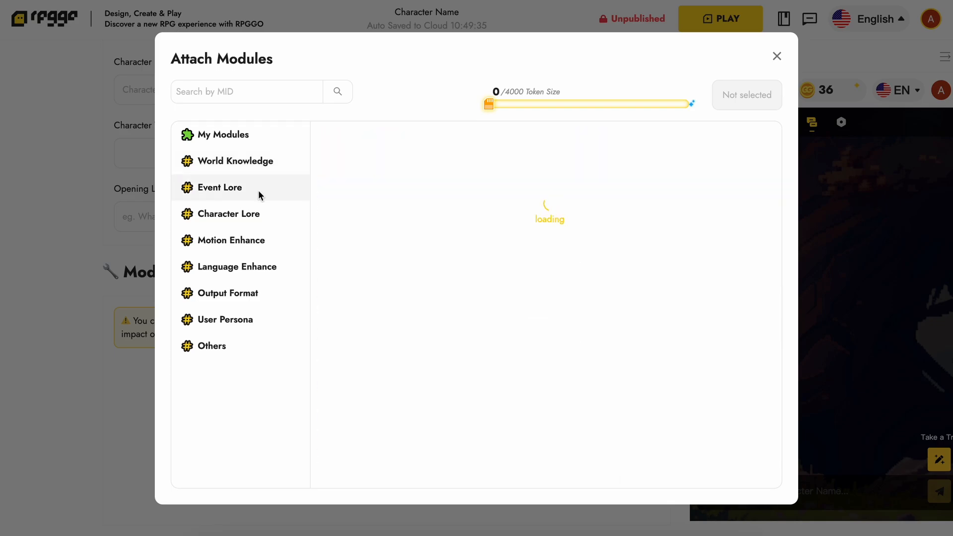
mouse_move(262, 214)
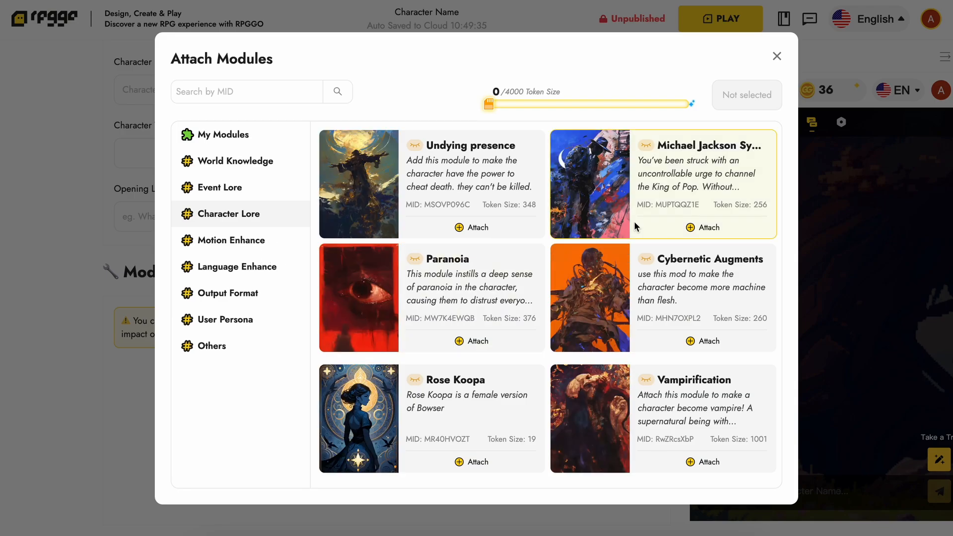
left_click(777, 56)
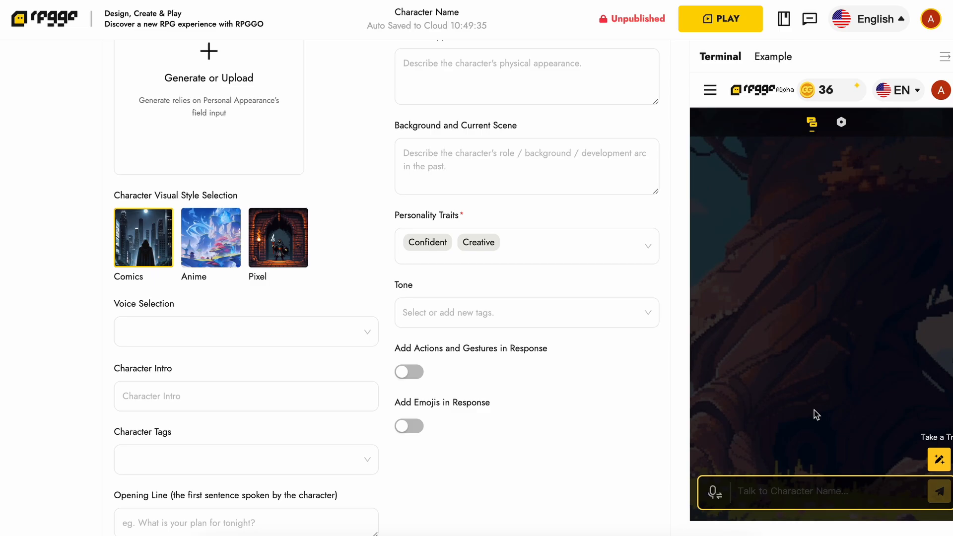
mouse_move(690, 357)
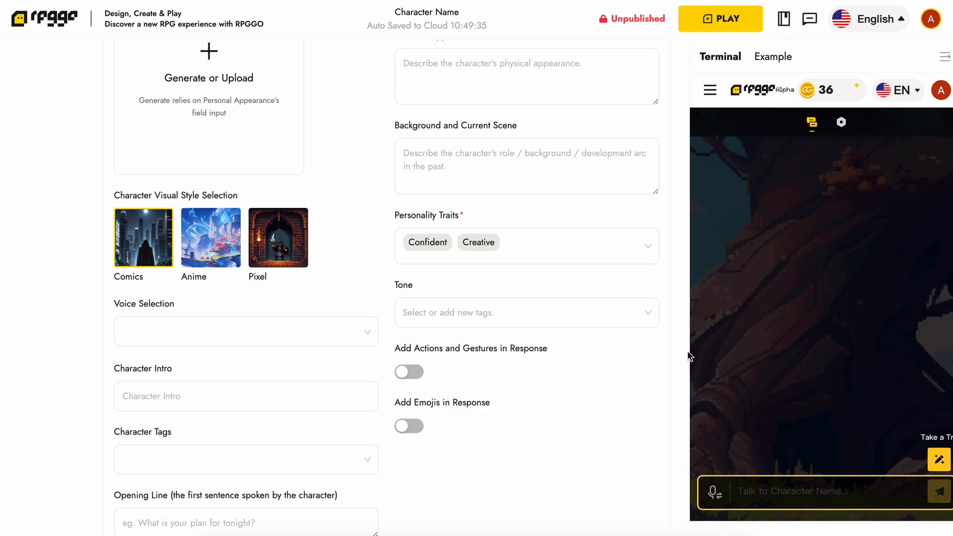
mouse_move(777, 425)
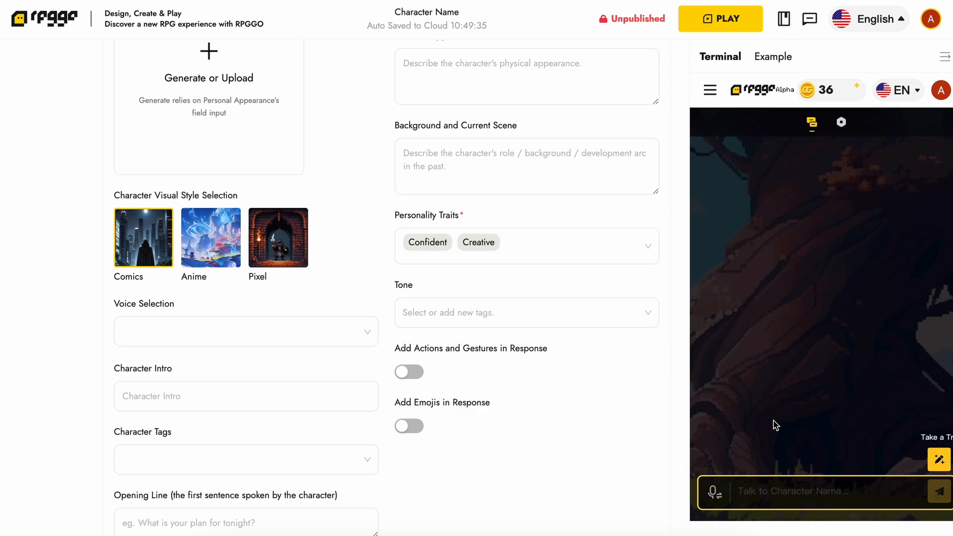
Scroll up and click into the character's Background and Personal Appearance fields.
scroll("up", 3)
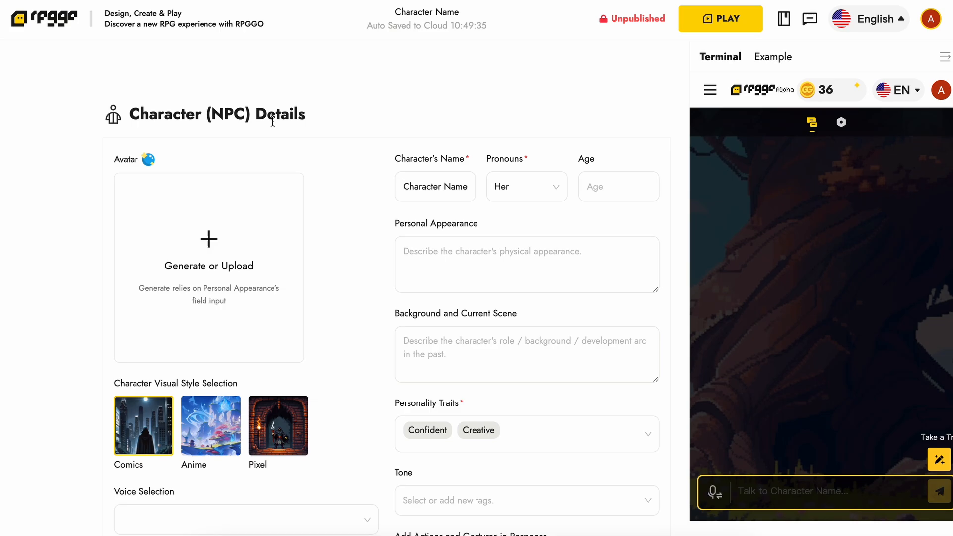
left_click(526, 349)
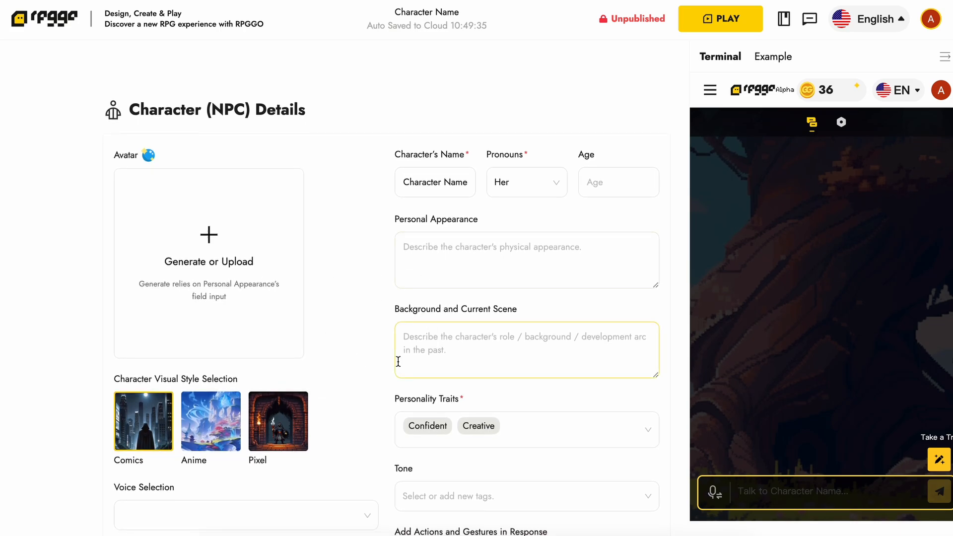
mouse_move(412, 340)
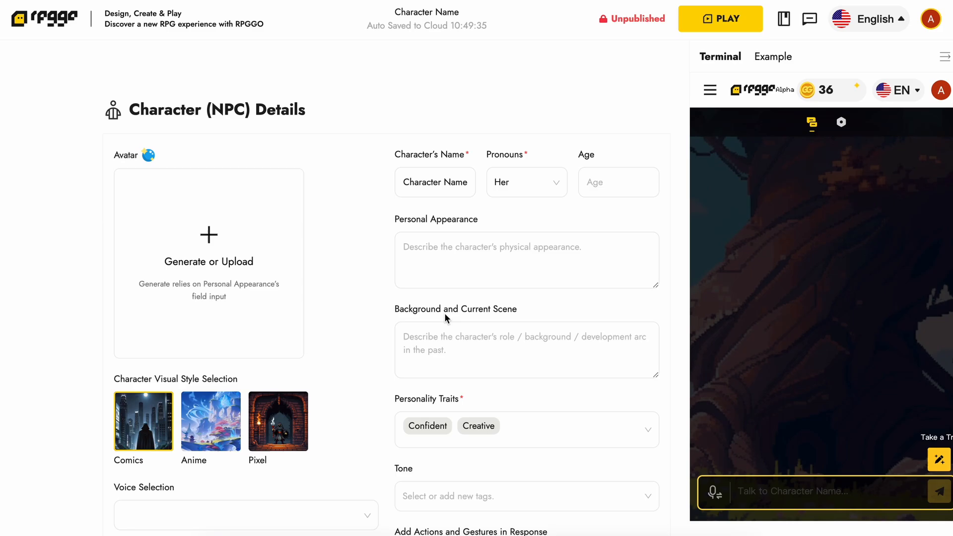
left_click(526, 260)
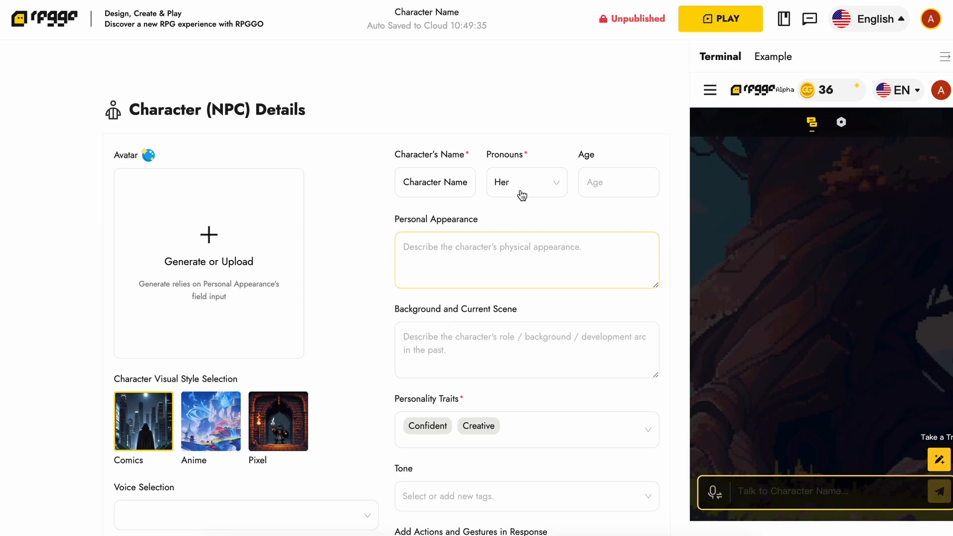
mouse_move(698, 25)
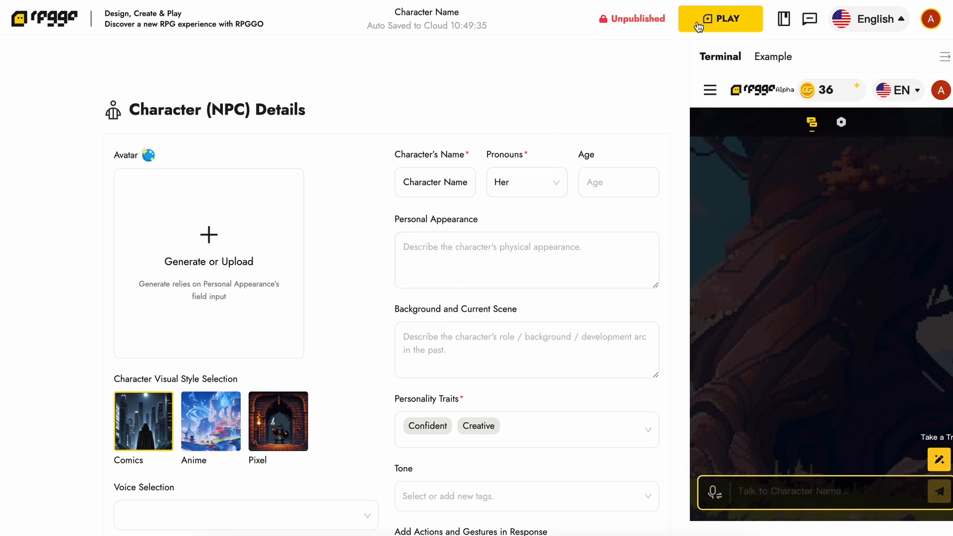
mouse_move(632, 18)
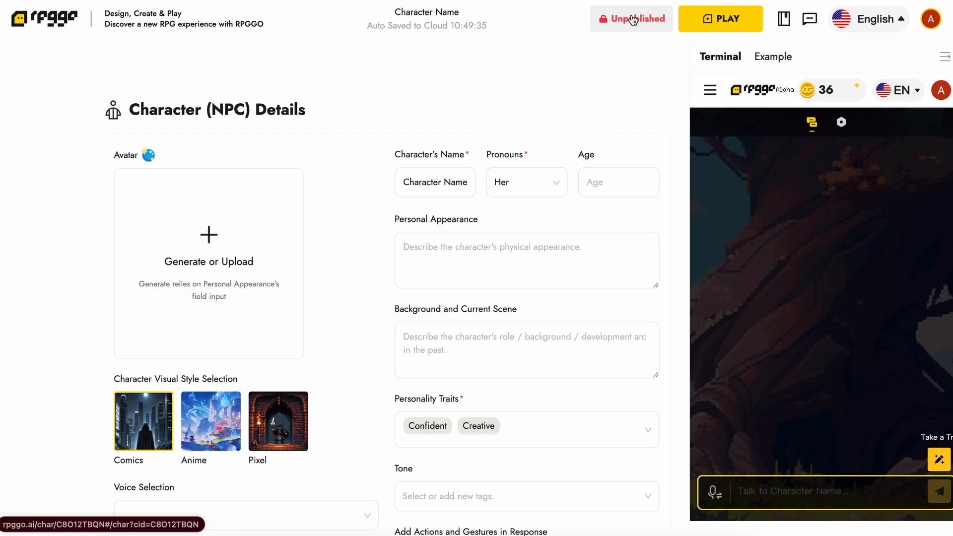
Leave the character unpublished, go to the game lobby, and open the developer documentation.
left_click(631, 18)
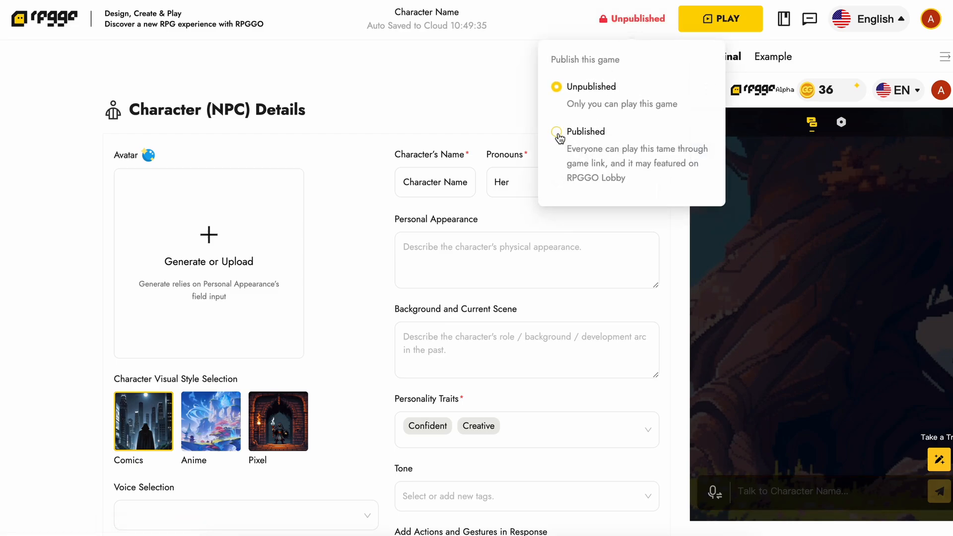
left_click(179, 30)
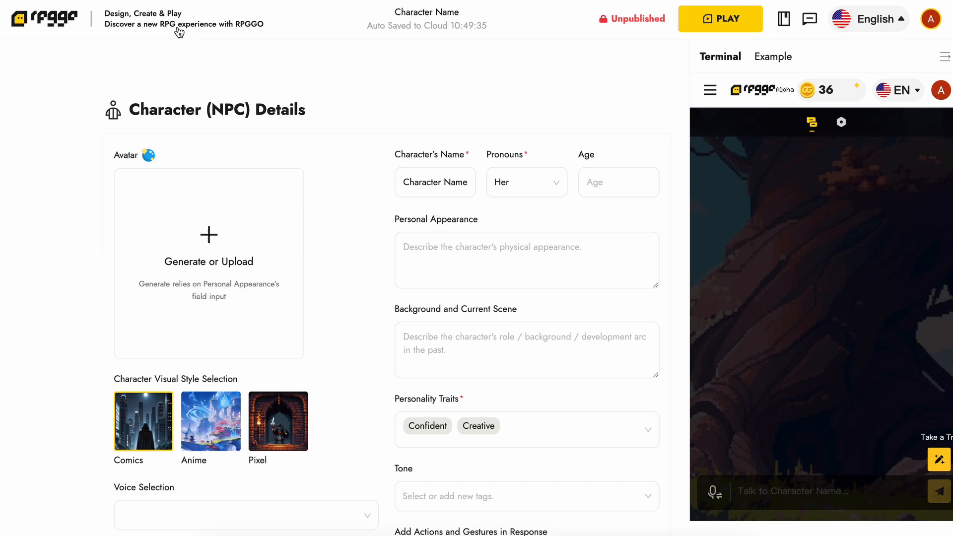
mouse_move(58, 24)
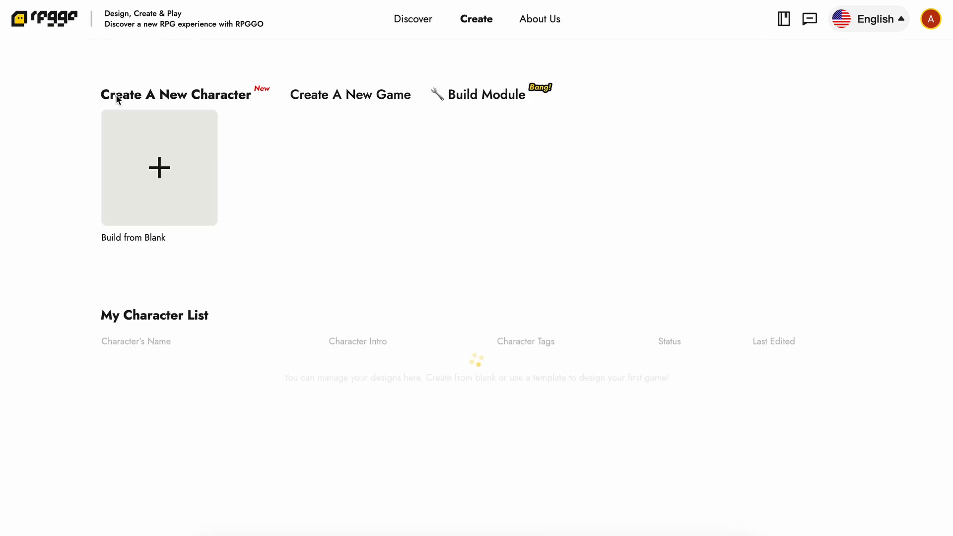
left_click(416, 19)
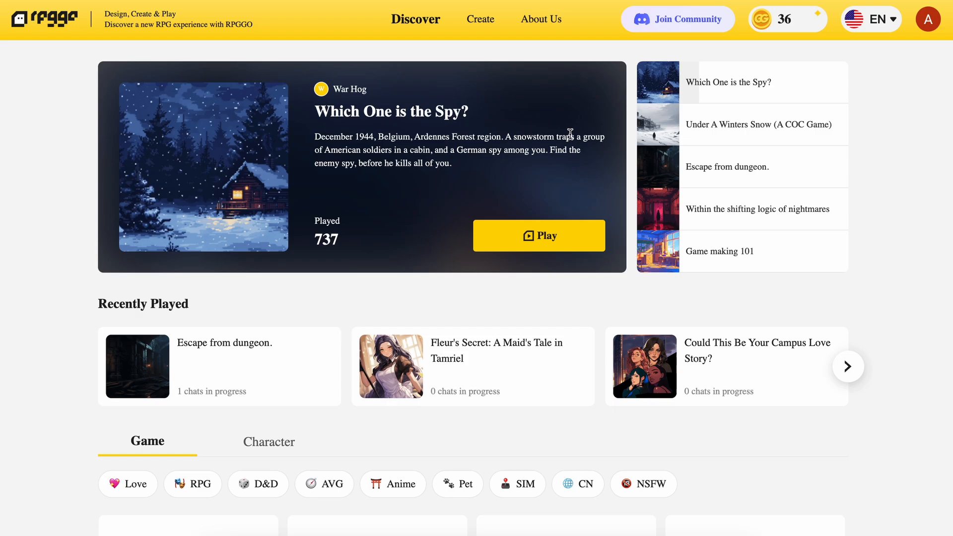
left_click(847, 366)
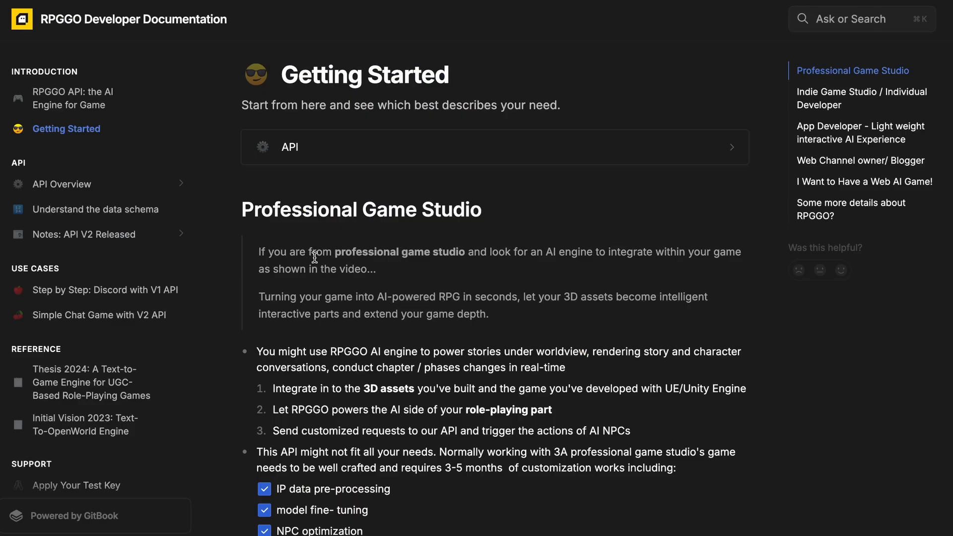
mouse_move(315, 240)
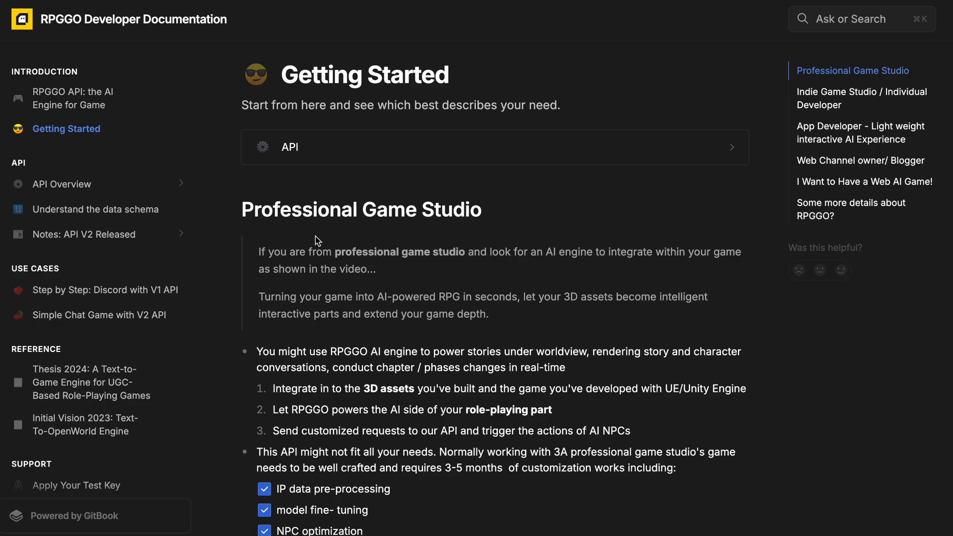
Read through the Getting Started page and open the Discord with V1 API walkthrough.
scroll("down", 3)
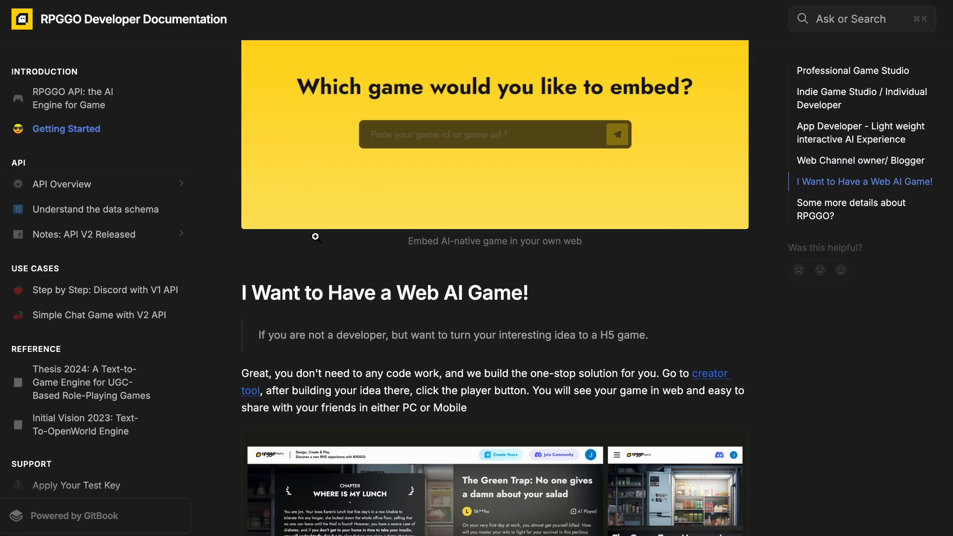
scroll("down", 3)
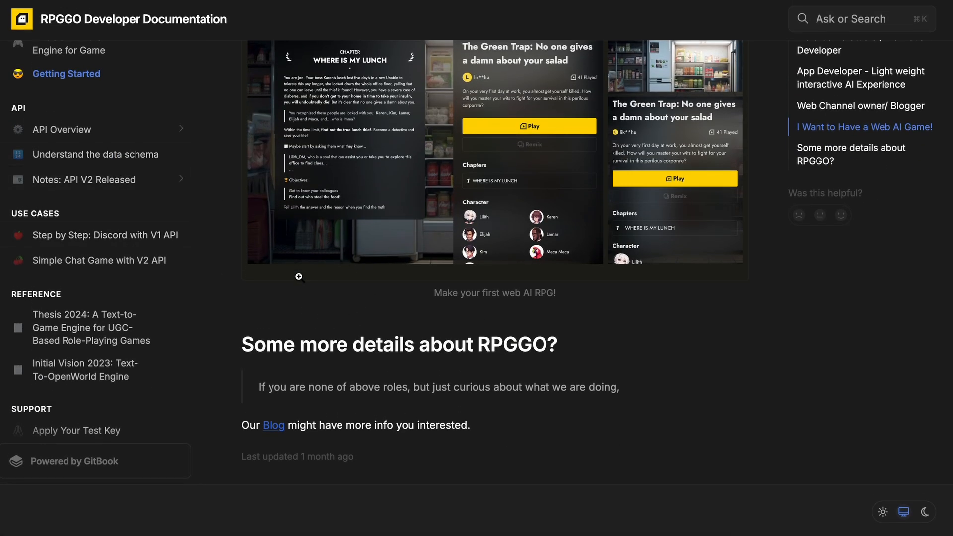
left_click(101, 235)
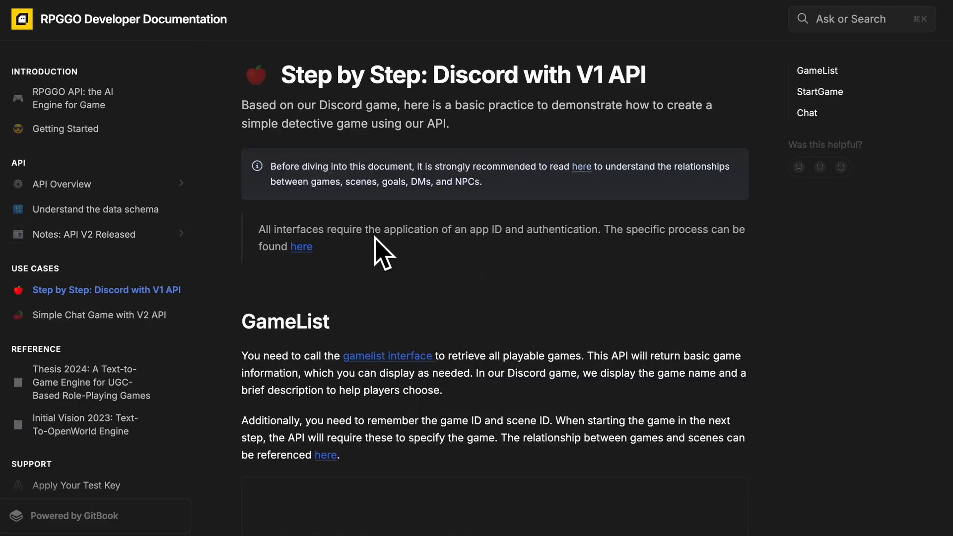
Skim the Discord V1 walkthrough, then open the Simple Chat Game with V2 API page.
scroll("down", 3)
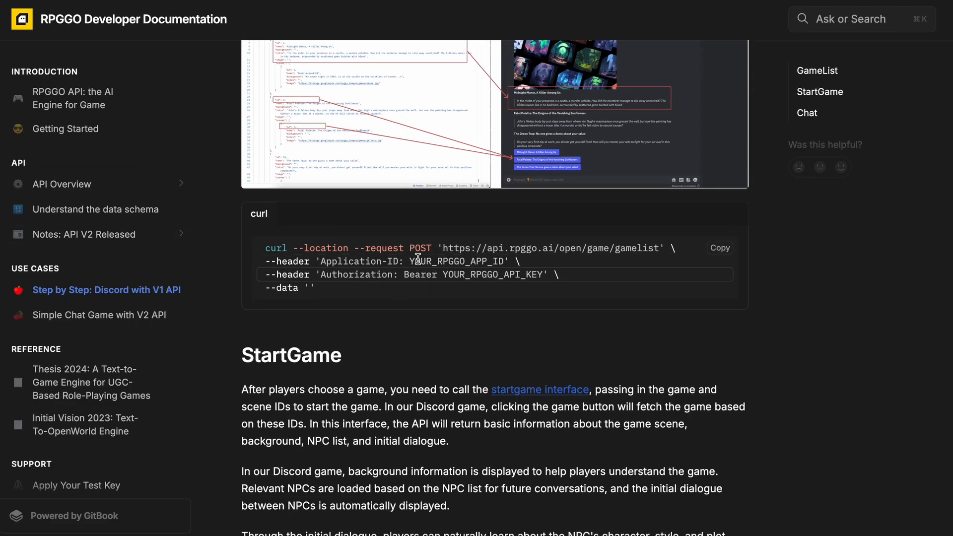
scroll("up", 3)
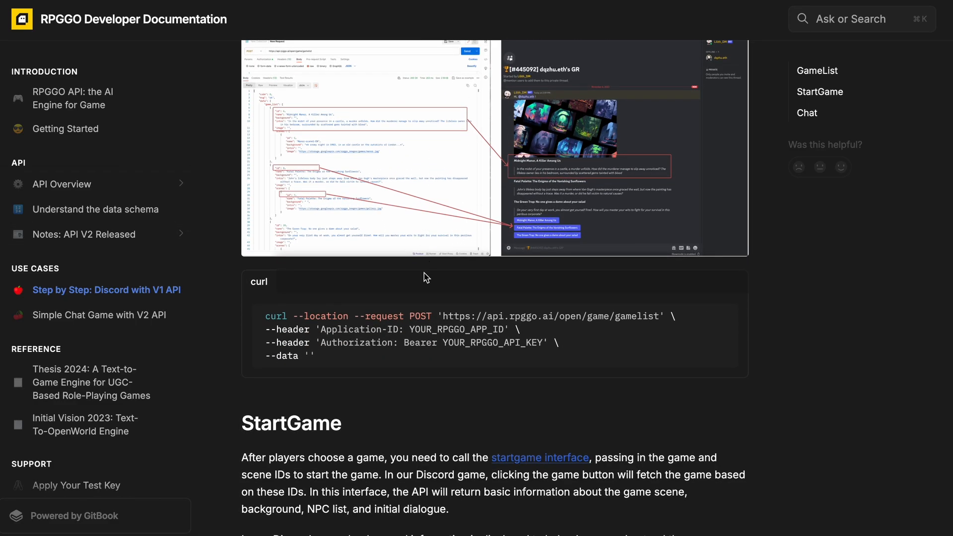
scroll("down", 3)
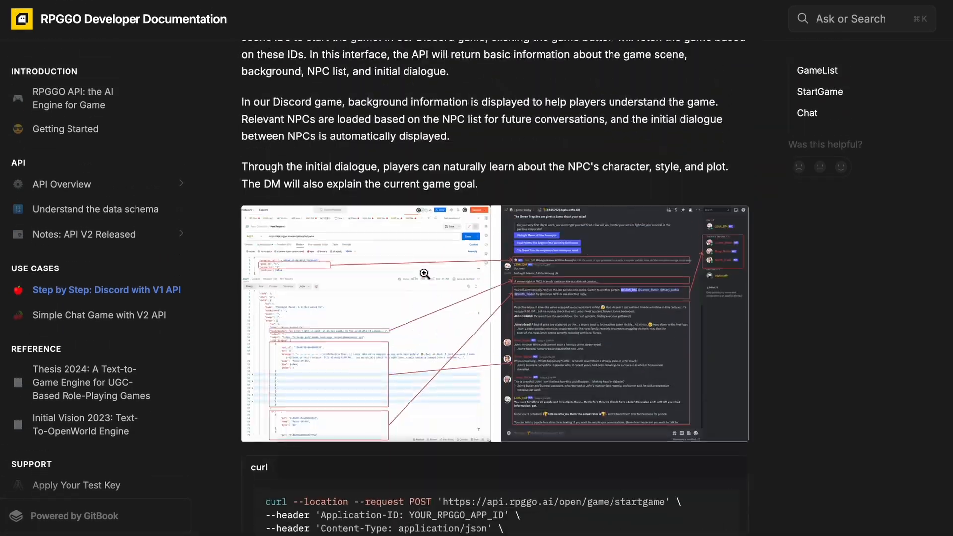
left_click(100, 314)
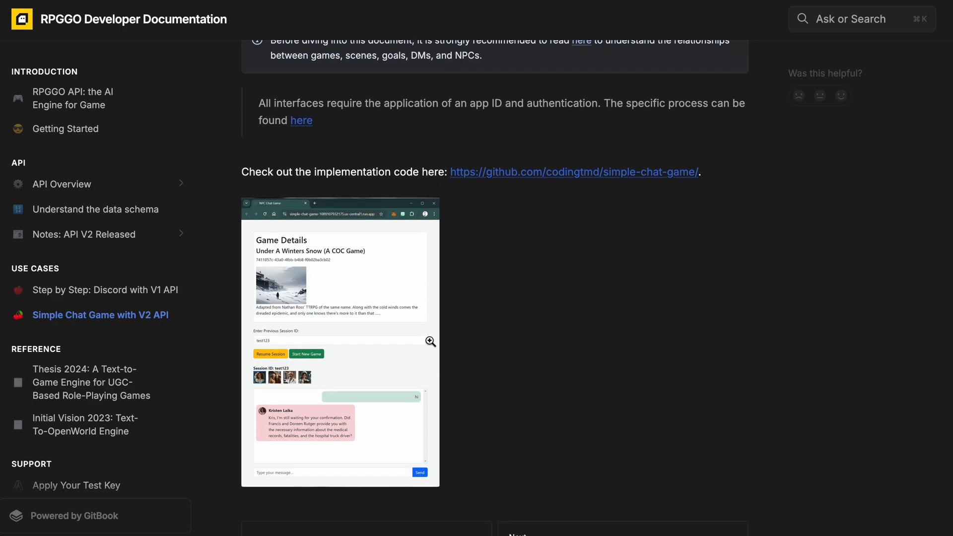
scroll("up", 3)
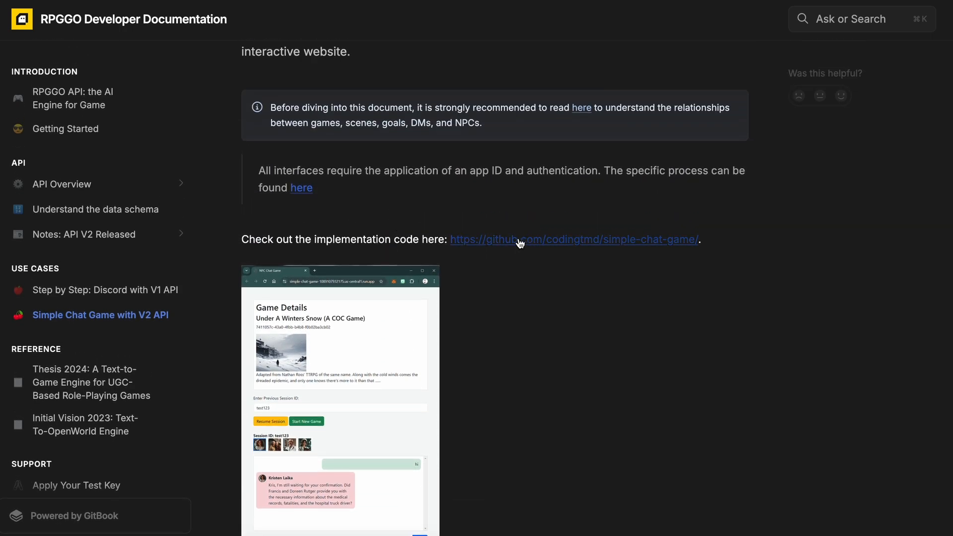
mouse_move(188, 269)
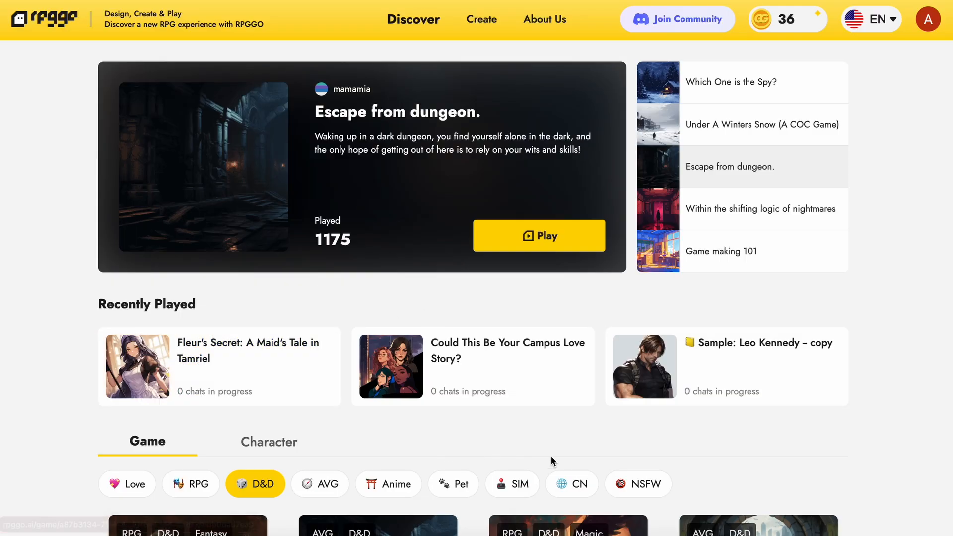
scroll("down", 3)
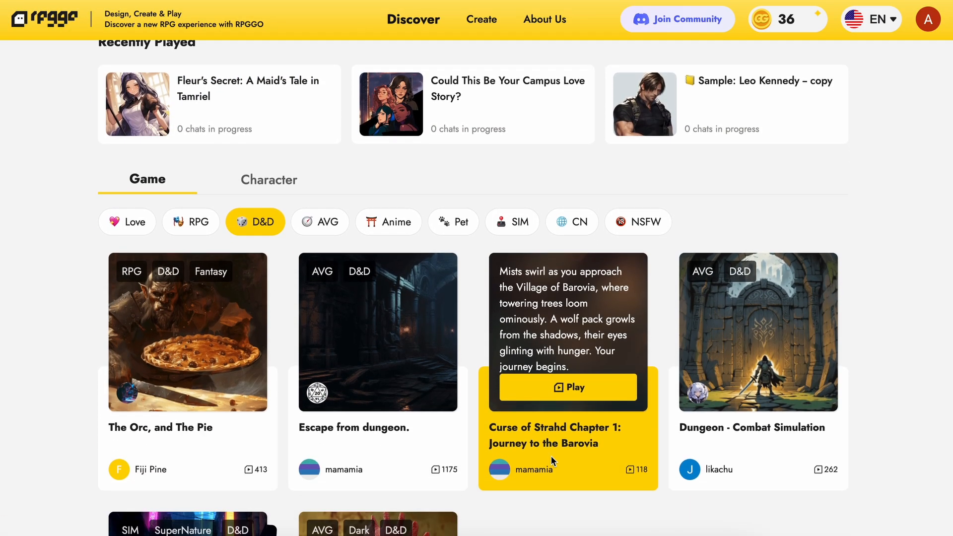
scroll("down", 3)
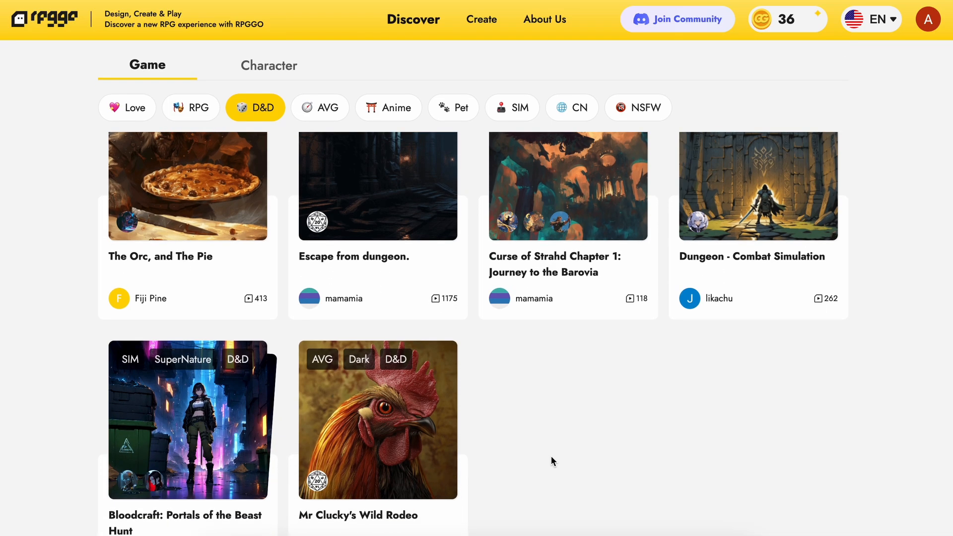
scroll("down", 3)
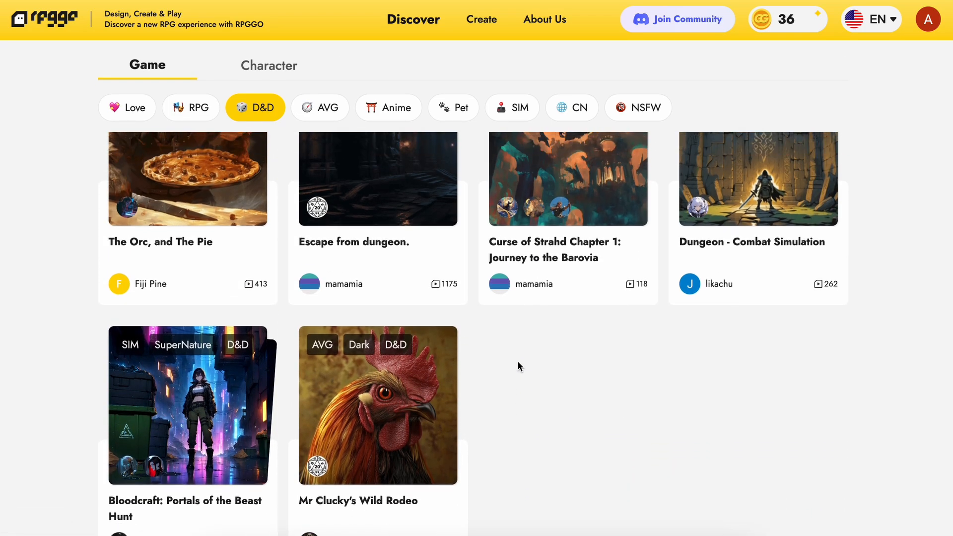
left_click(128, 108)
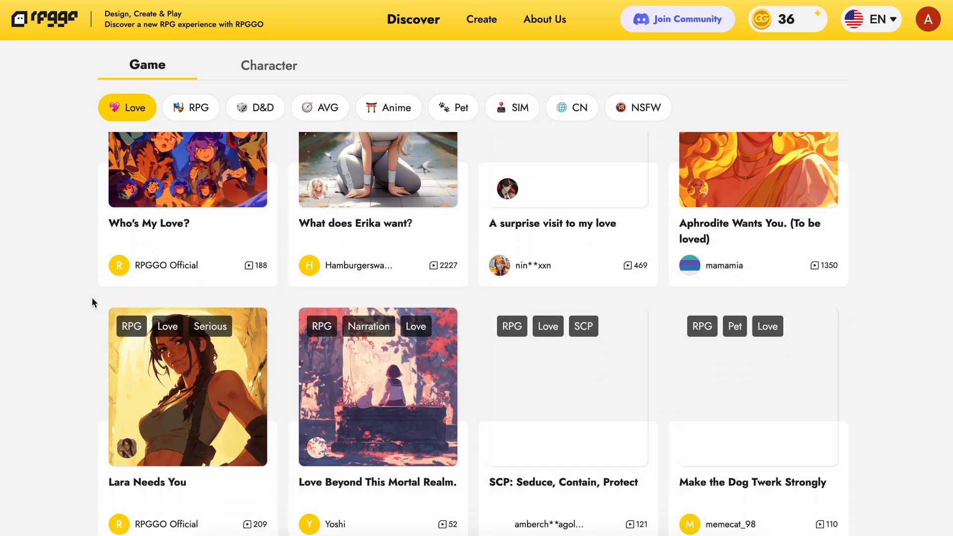
scroll("down", 3)
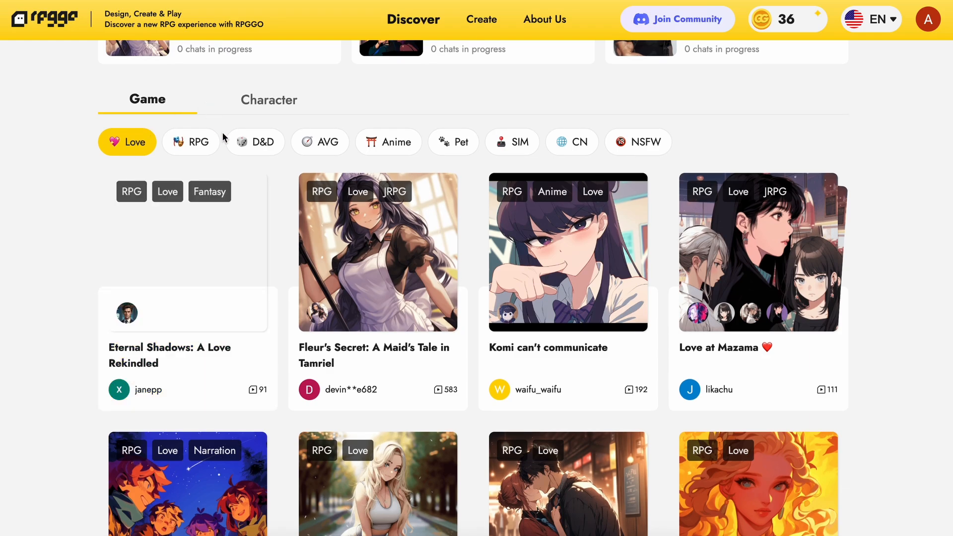
left_click(254, 142)
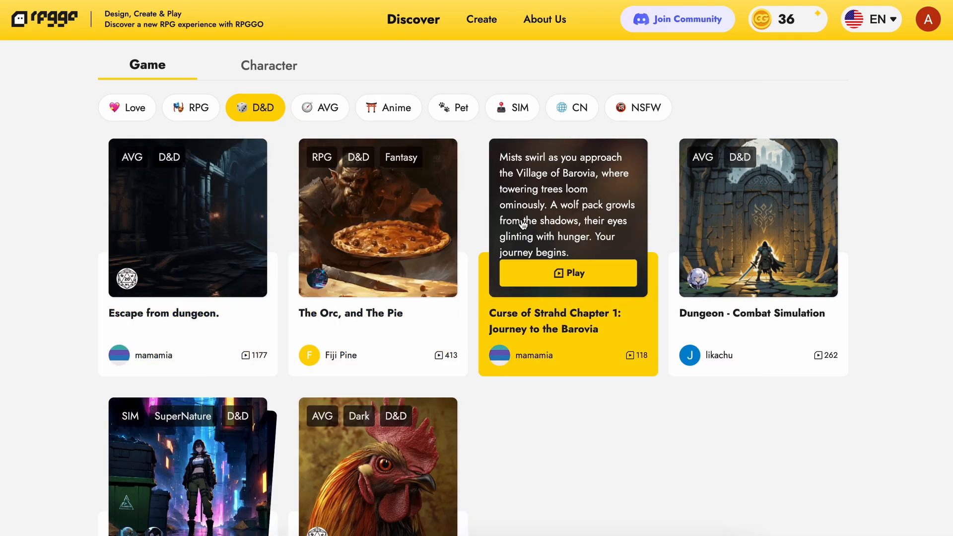
left_click(567, 273)
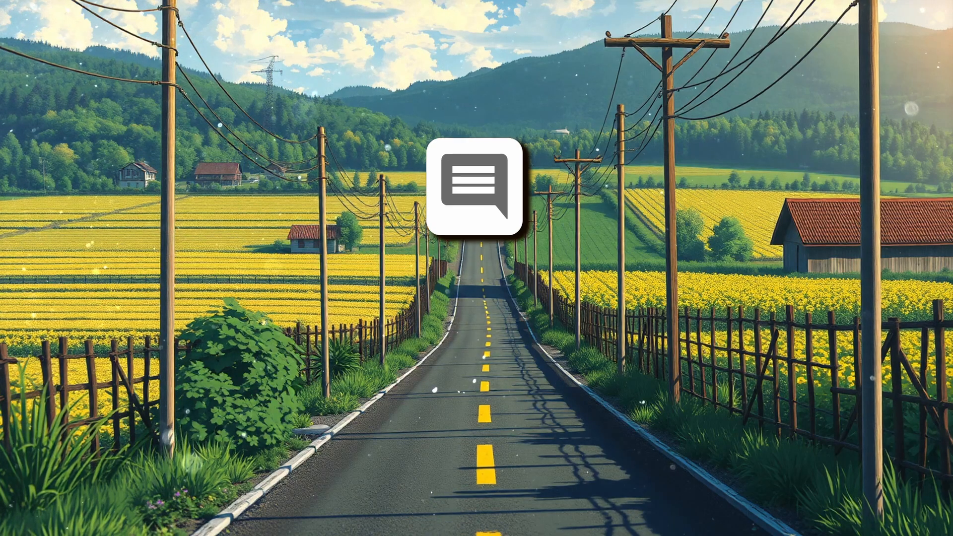
Open AICodeKing's Join dialog to show the Bronze King to Diamond King tiers.
left_click(477, 190)
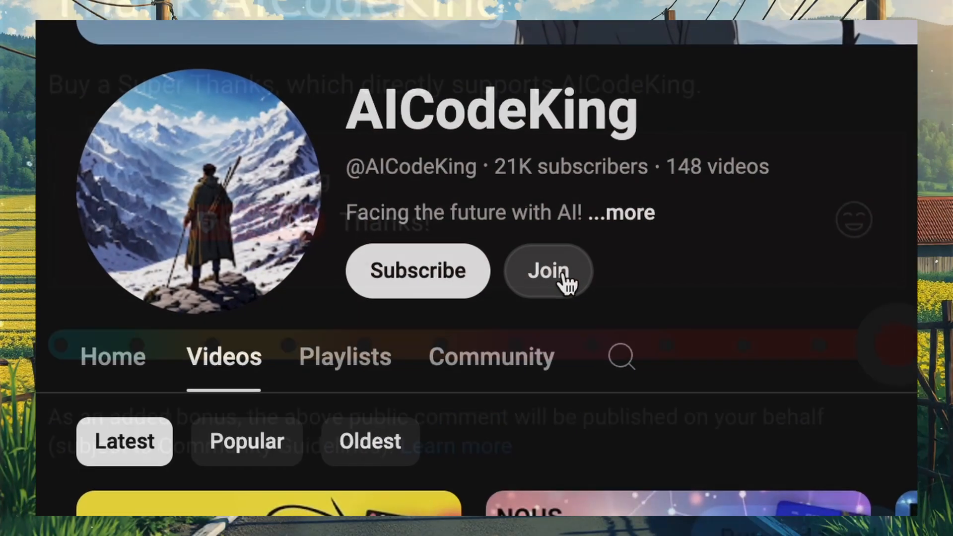
left_click(547, 271)
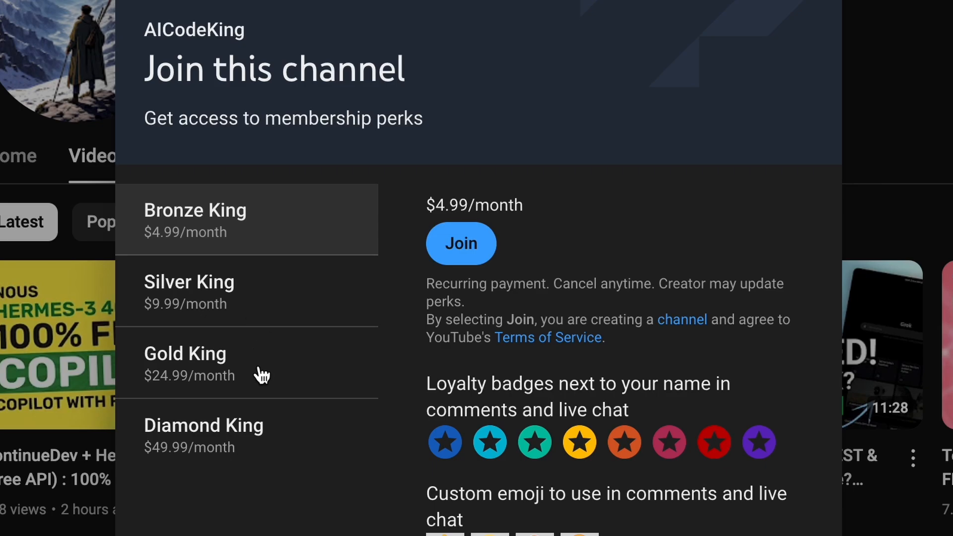
mouse_move(338, 371)
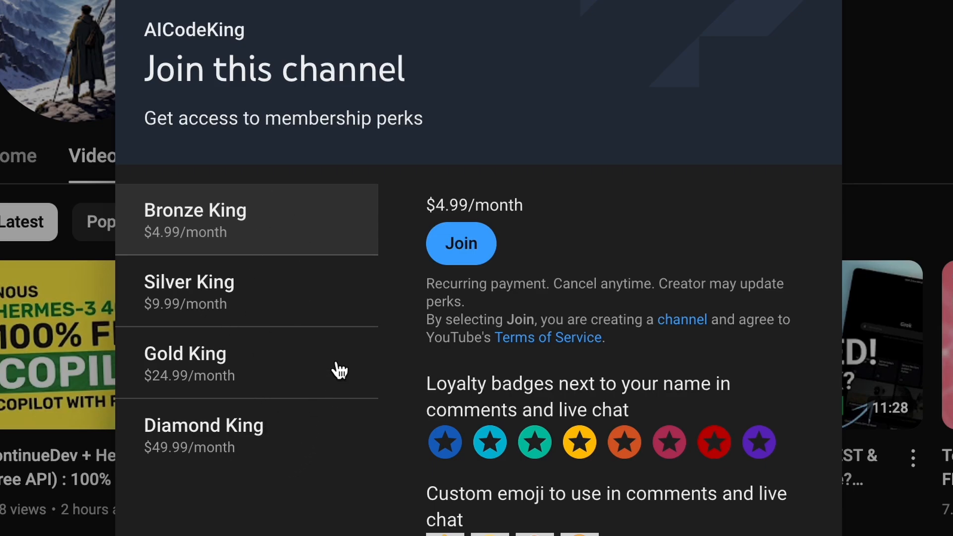